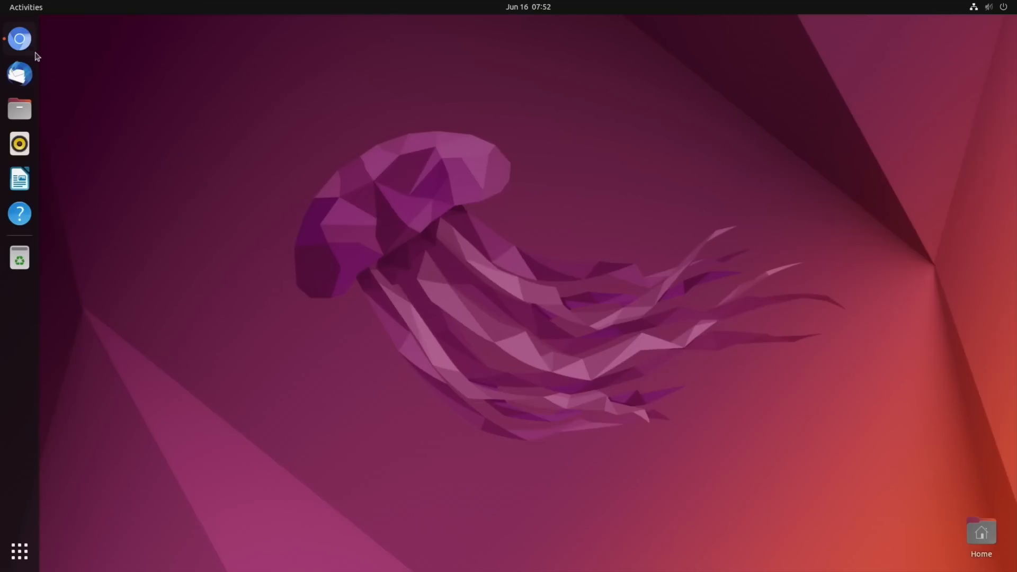
# Bring up the ubuntu-rockchip repo in Chromium and browse the v1.18 release's Ubuntu Desktop download table.
pyautogui.click(19, 39)
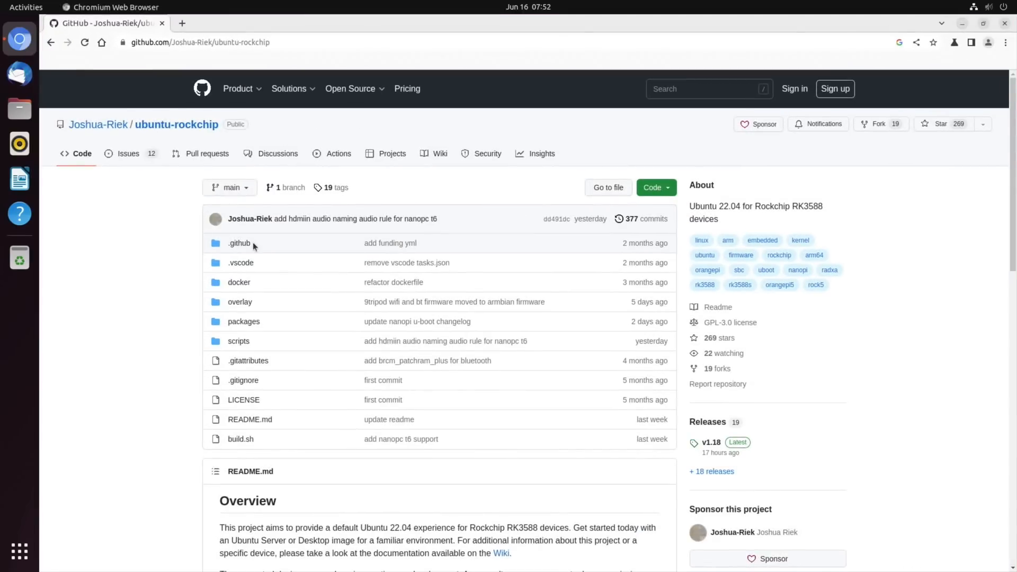
pyautogui.moveTo(675, 446)
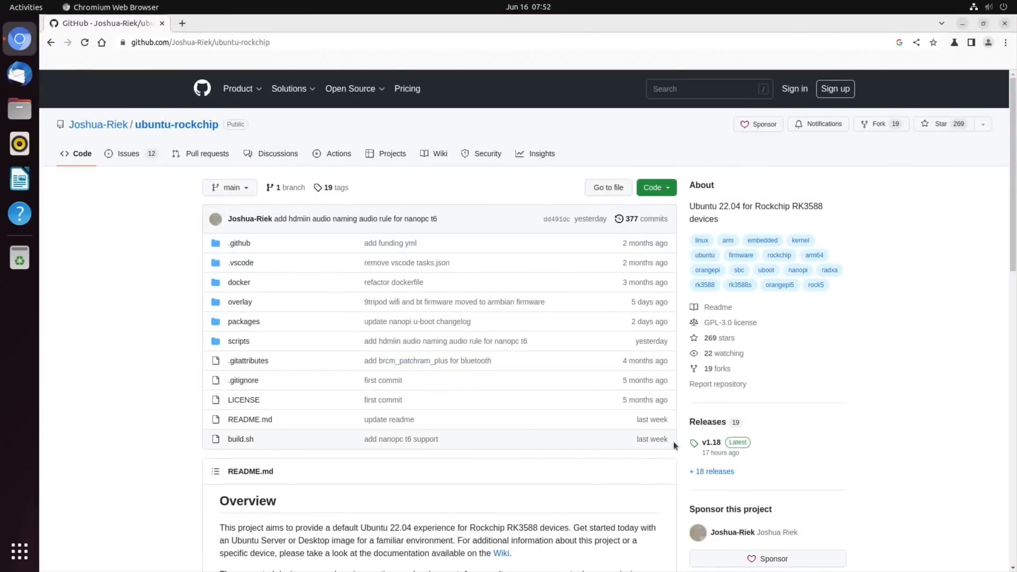
pyautogui.moveTo(711, 442)
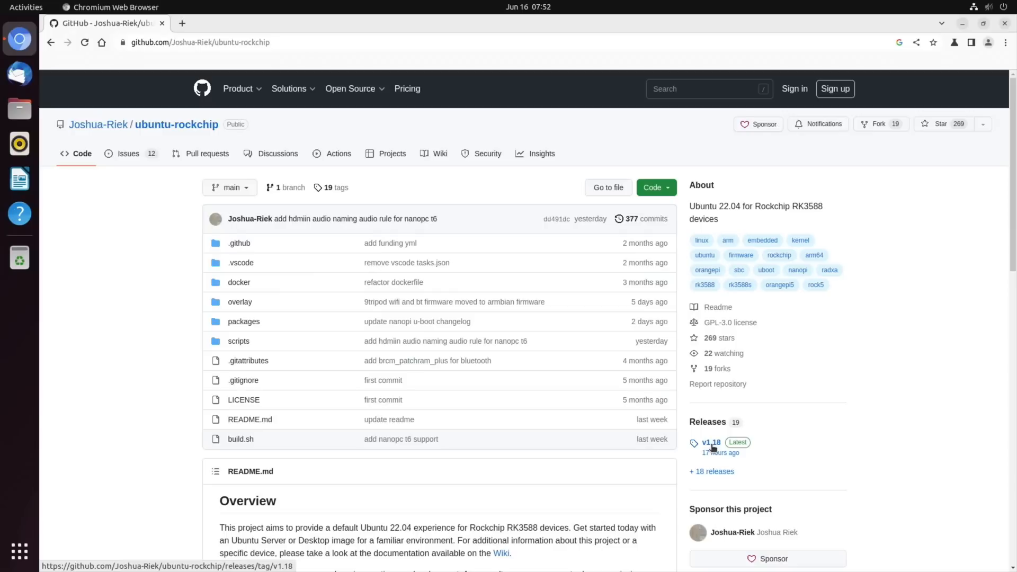
pyautogui.click(710, 443)
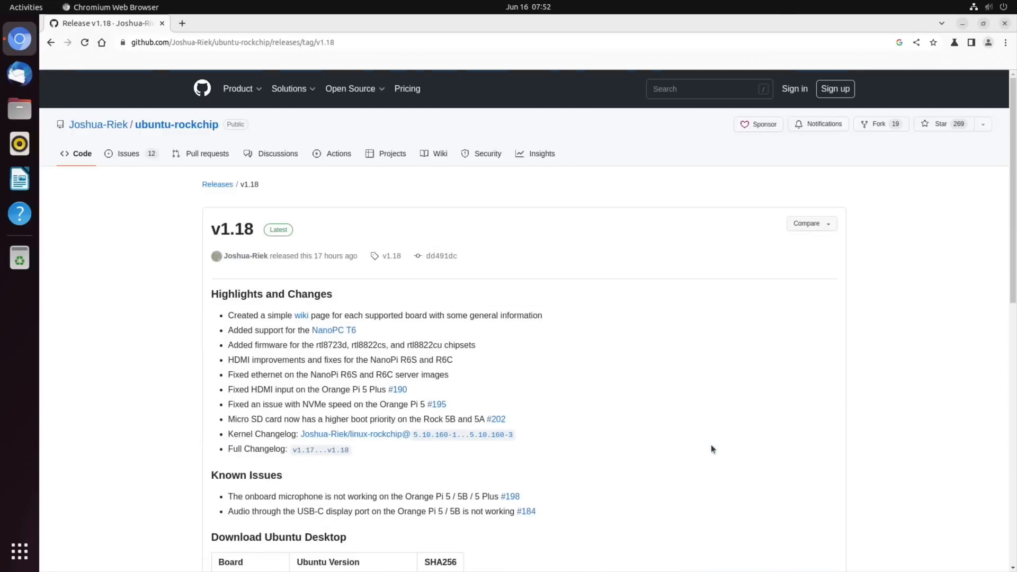
pyautogui.scroll(-3)
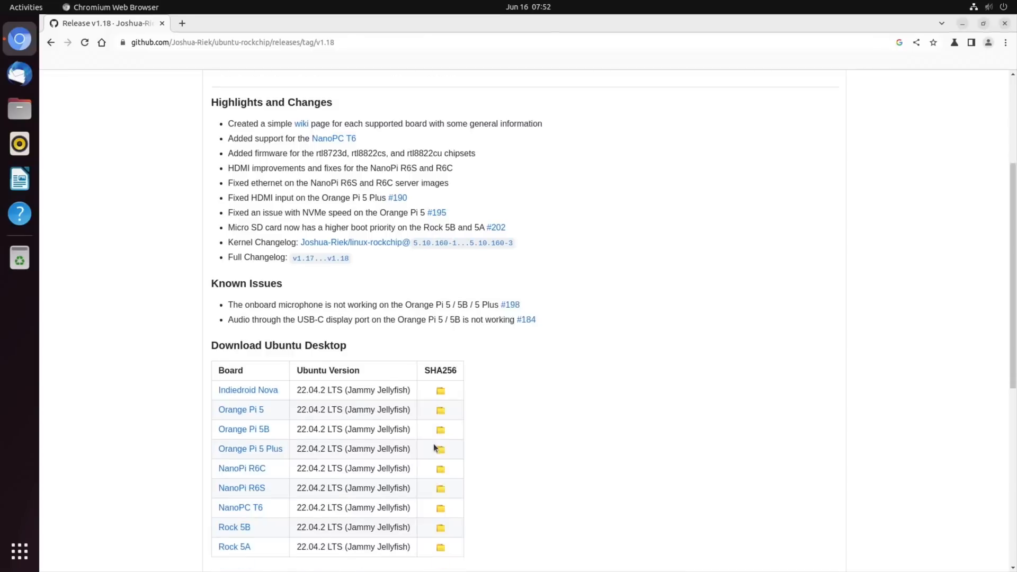
pyautogui.scroll(-3)
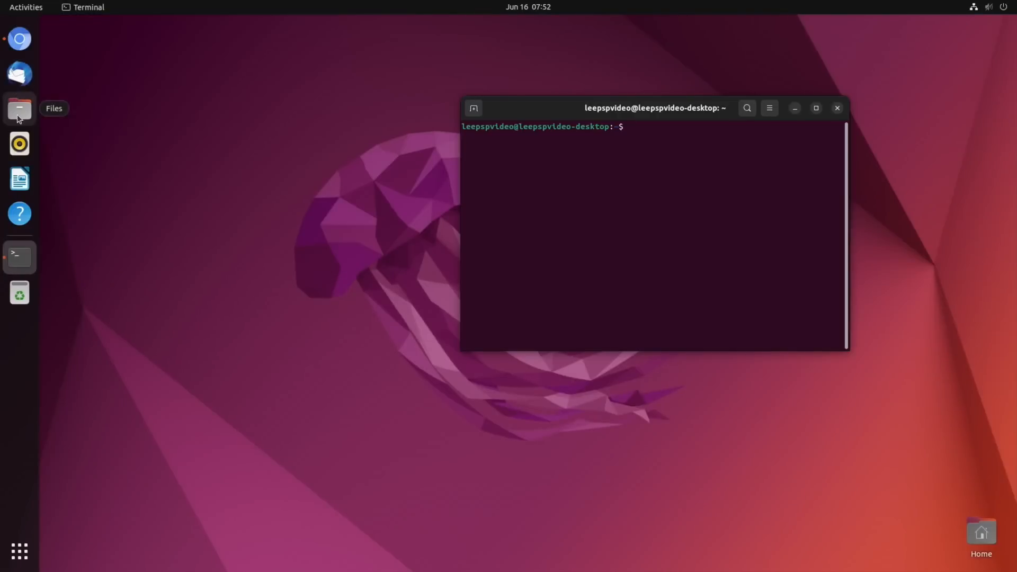
# Copy the chmod and sdtest.sh command lines from the Writer document and paste them into the terminal.
pyautogui.click(19, 108)
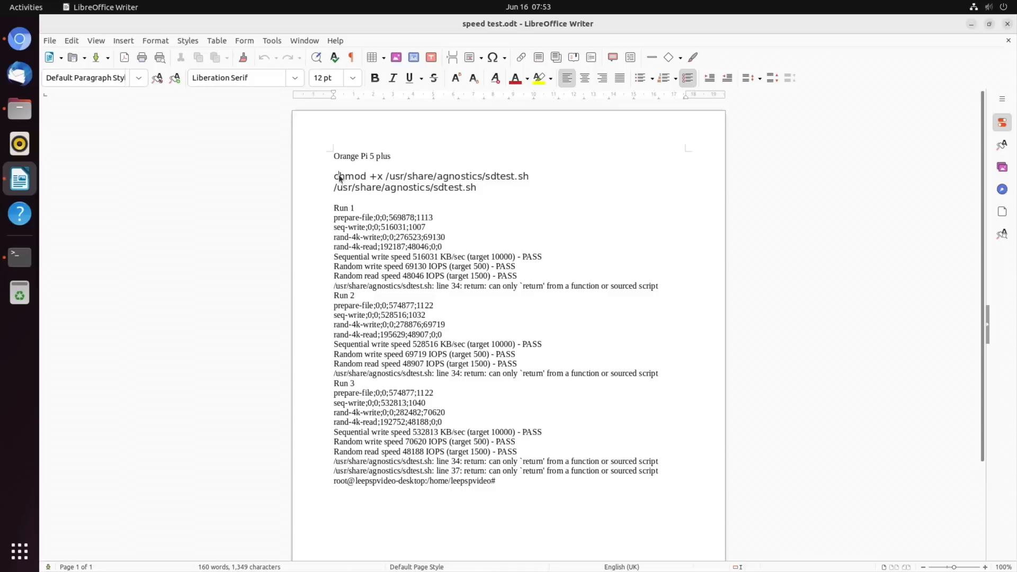
pyautogui.rightClick(464, 187)
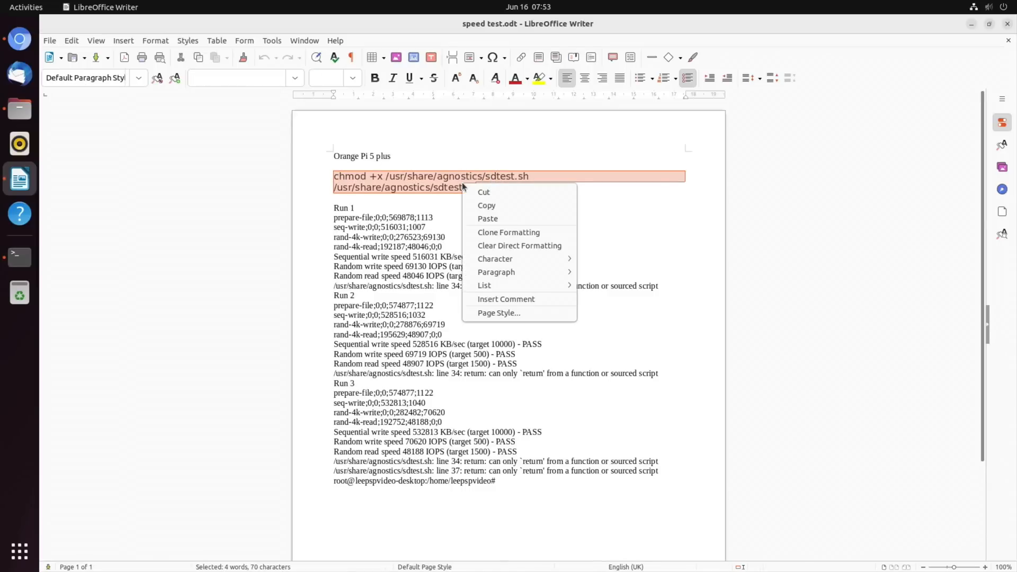
pyautogui.rightClick(547, 293)
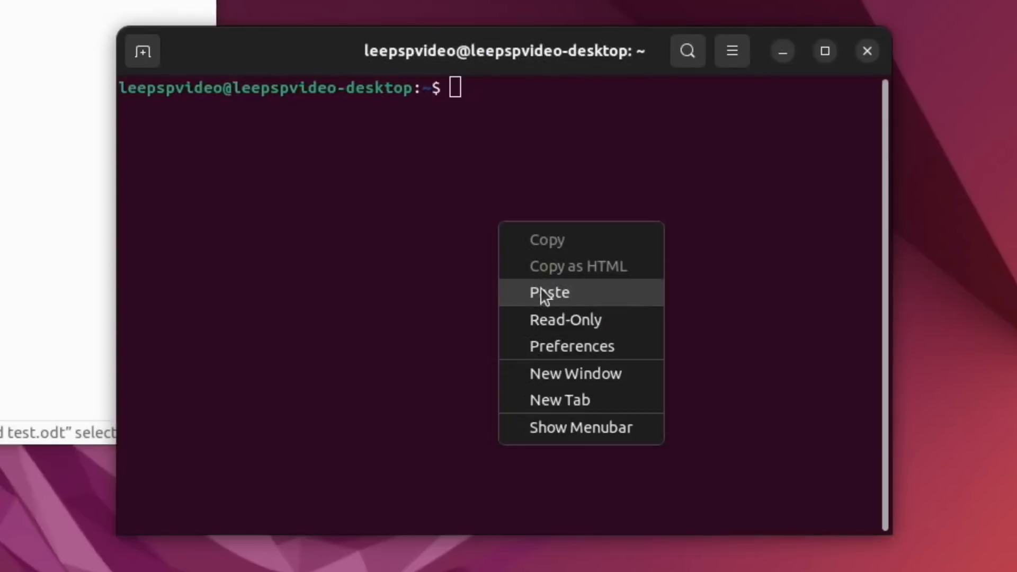
pyautogui.click(549, 292)
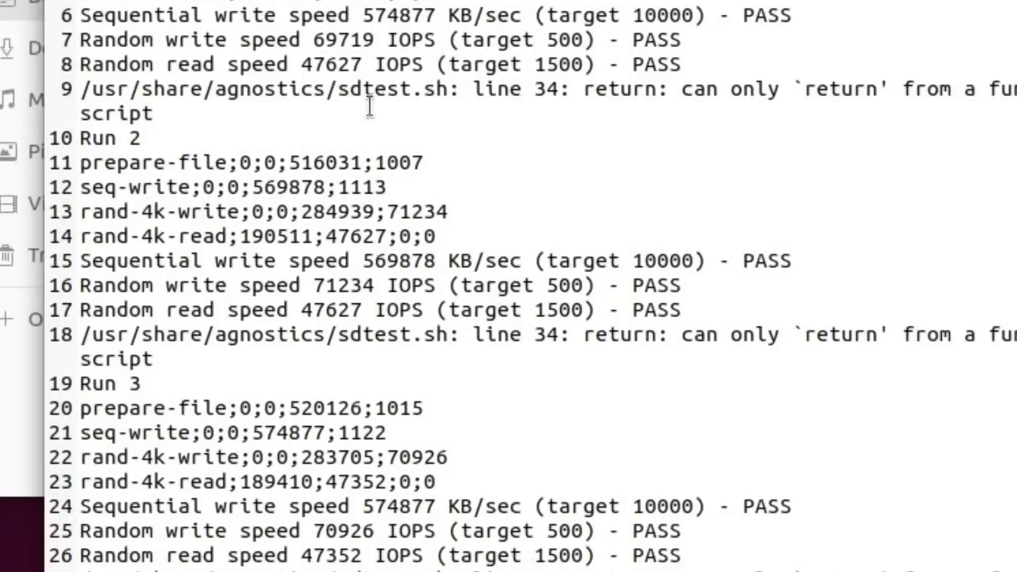
pyautogui.moveTo(366, 77)
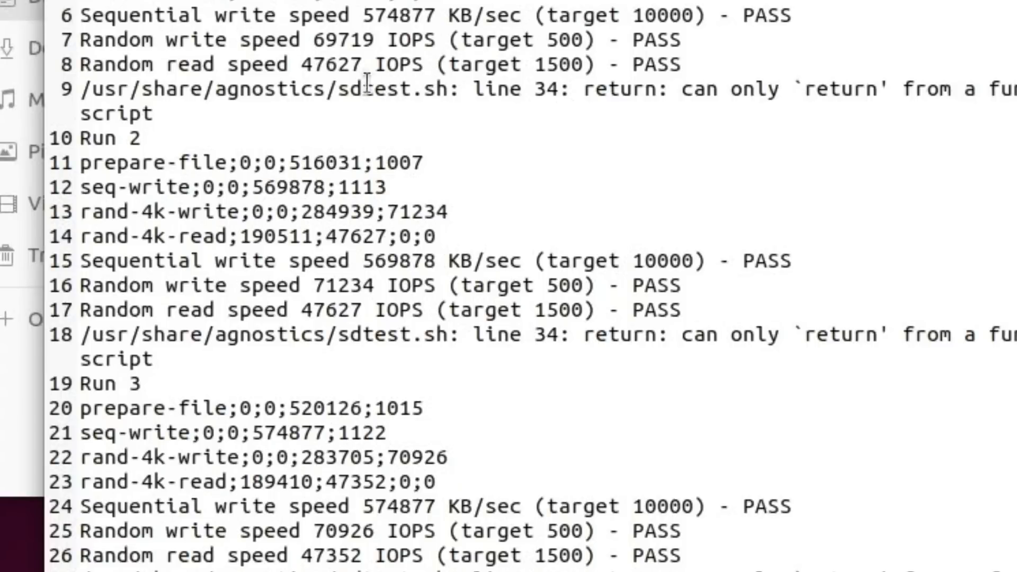
pyautogui.moveTo(362, 260)
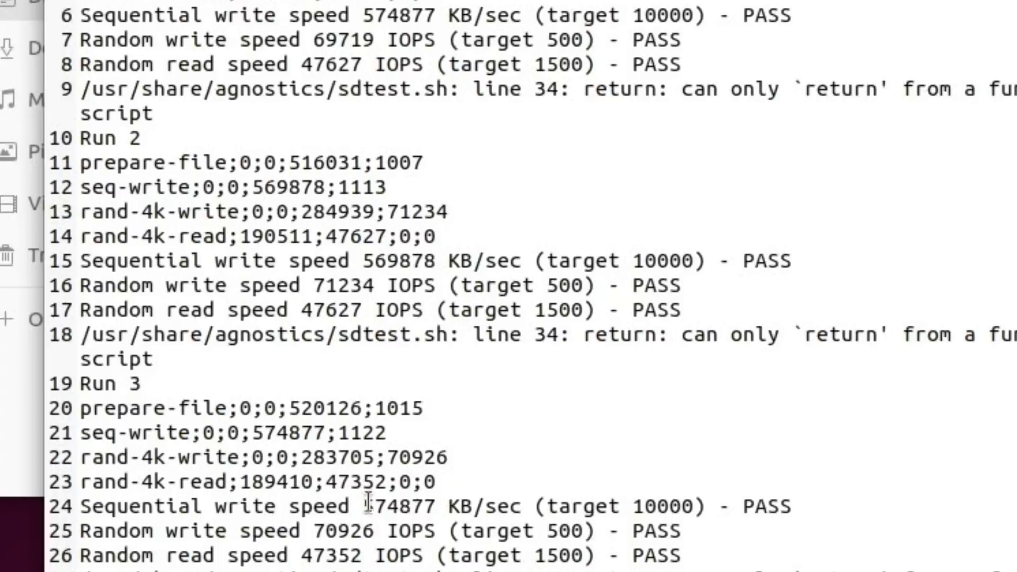
pyautogui.moveTo(371, 310)
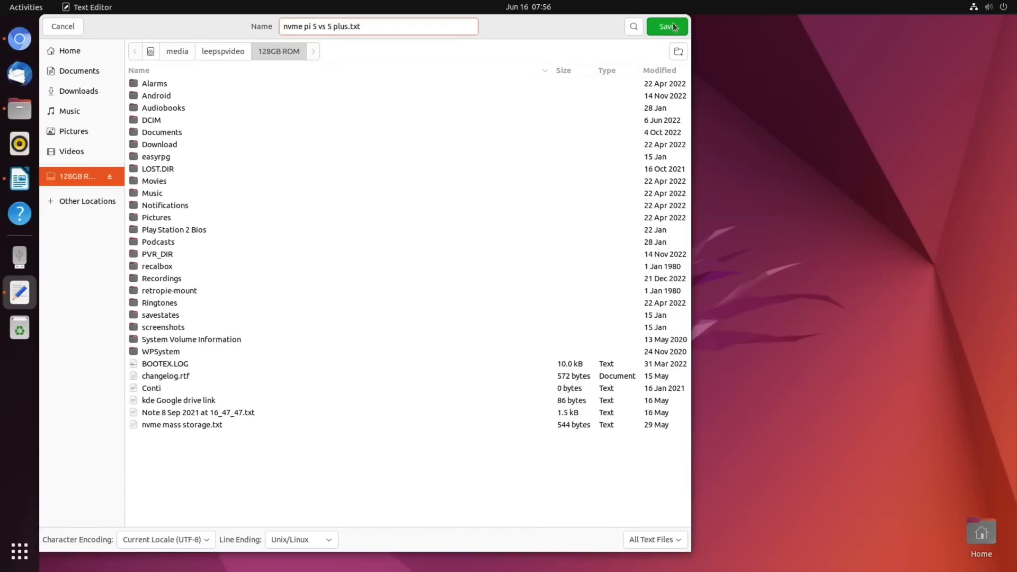
# Save the comparison notes as 'nvme pi 5 vs 5 plus.txt' on the 128GB ROM drive.
pyautogui.click(667, 26)
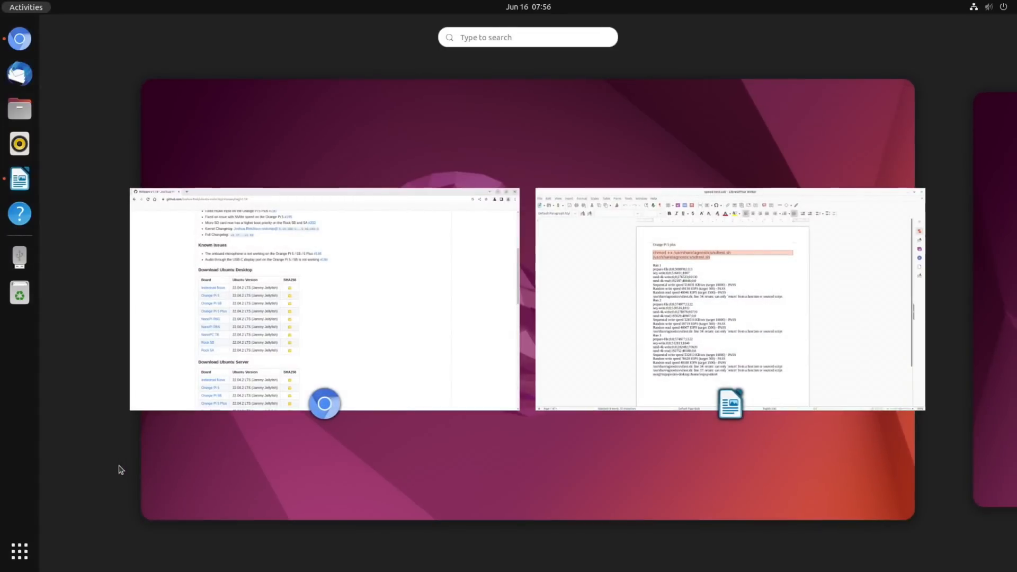
pyautogui.moveTo(19, 552)
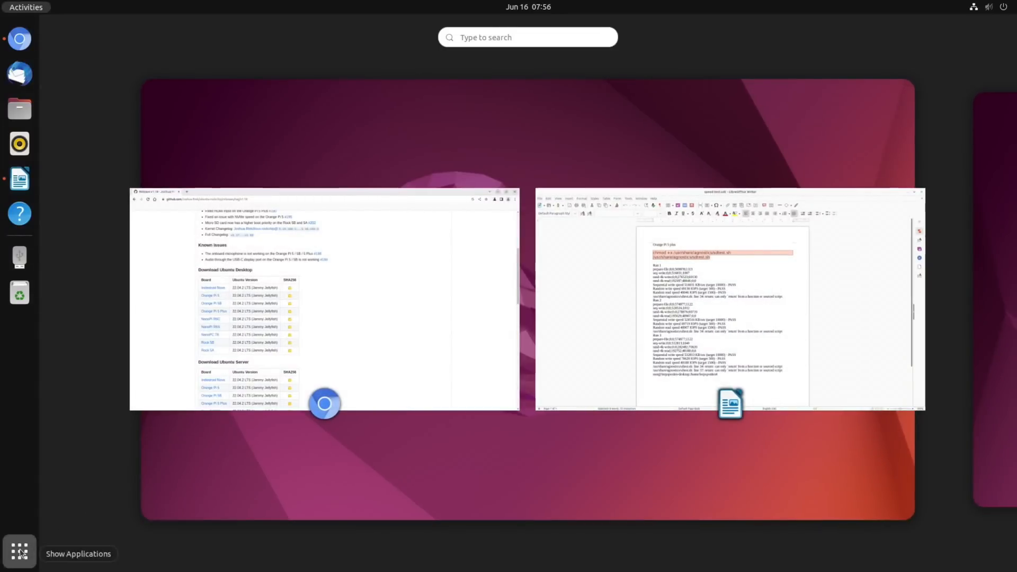
# Show the full application list from Activities to launch Cheese.
pyautogui.click(19, 551)
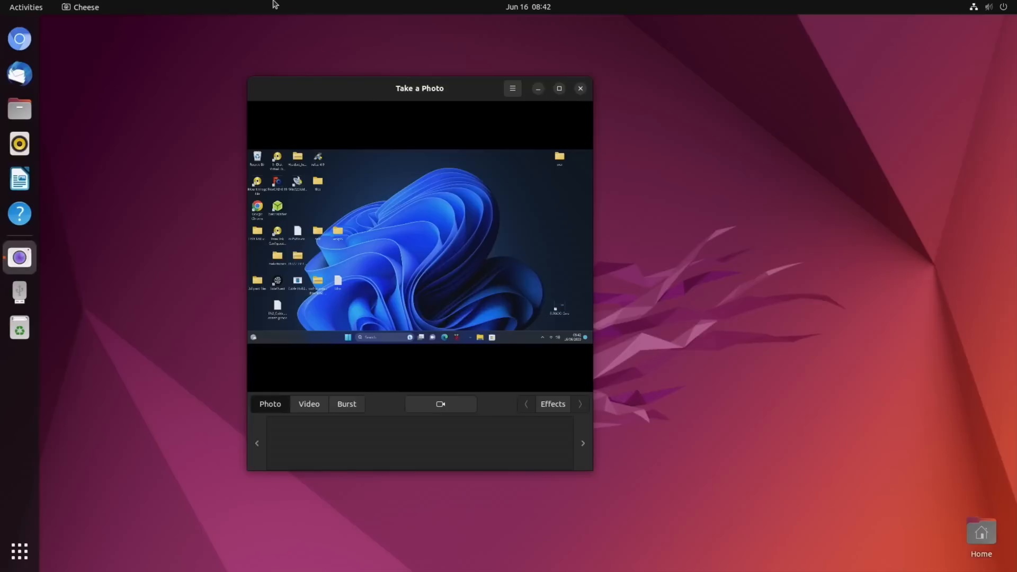
pyautogui.moveTo(367, 197)
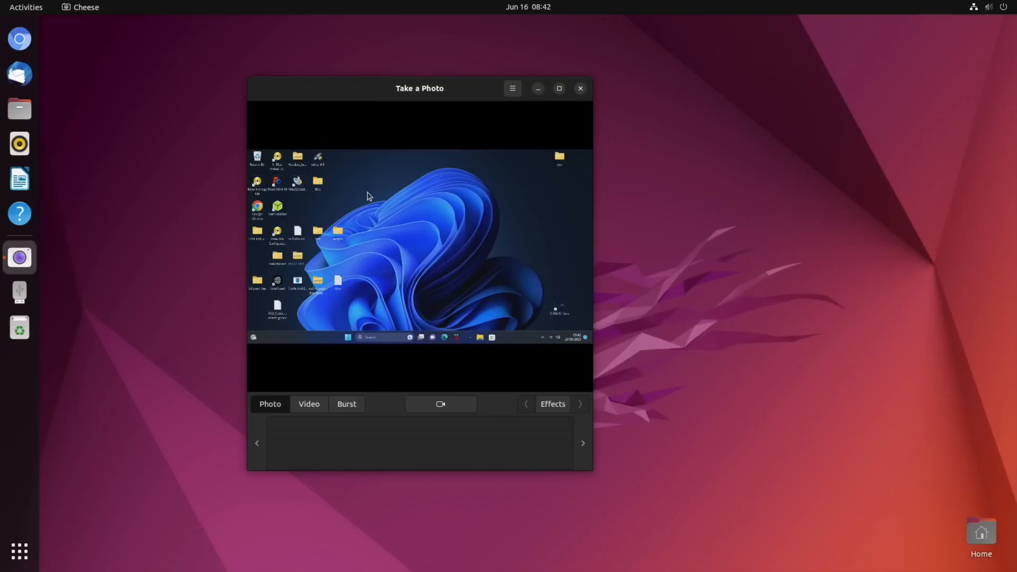
pyautogui.moveTo(363, 96)
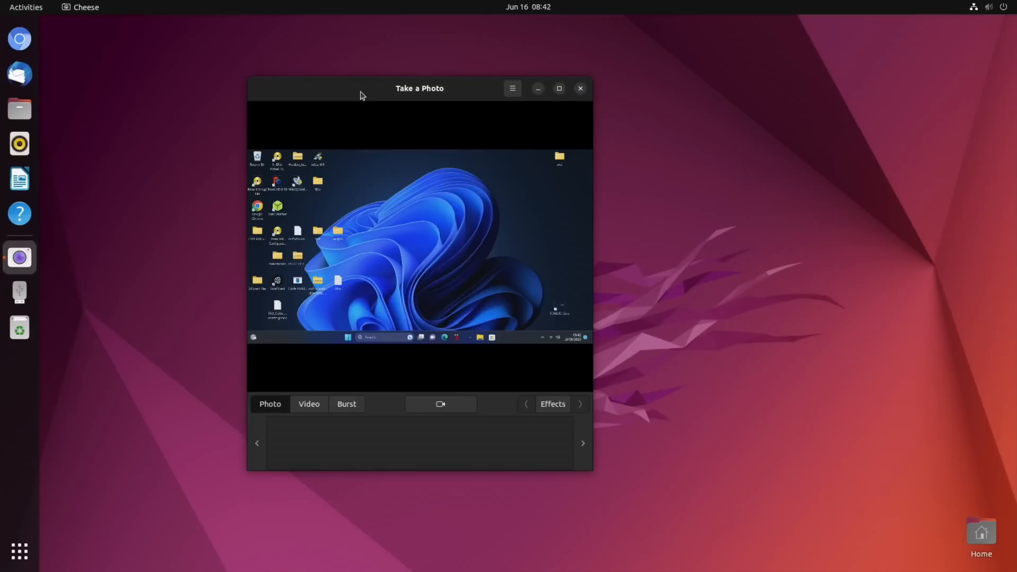
pyautogui.click(512, 88)
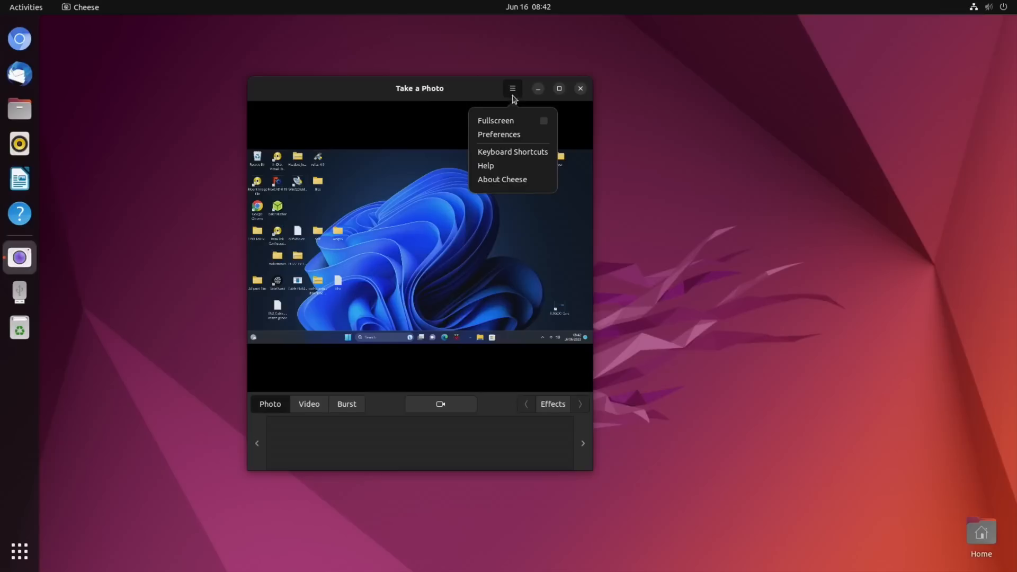
pyautogui.click(499, 135)
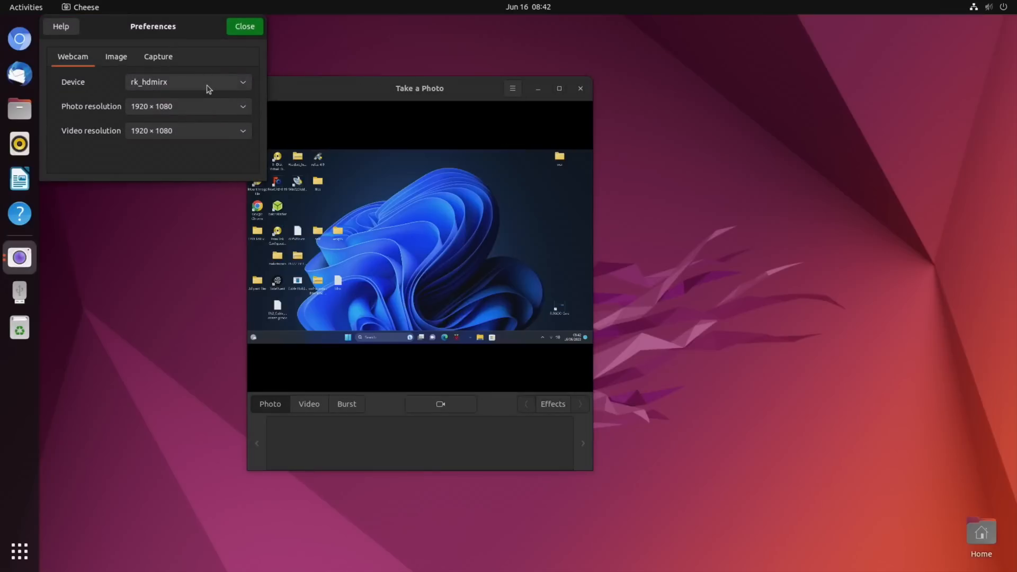
pyautogui.click(187, 82)
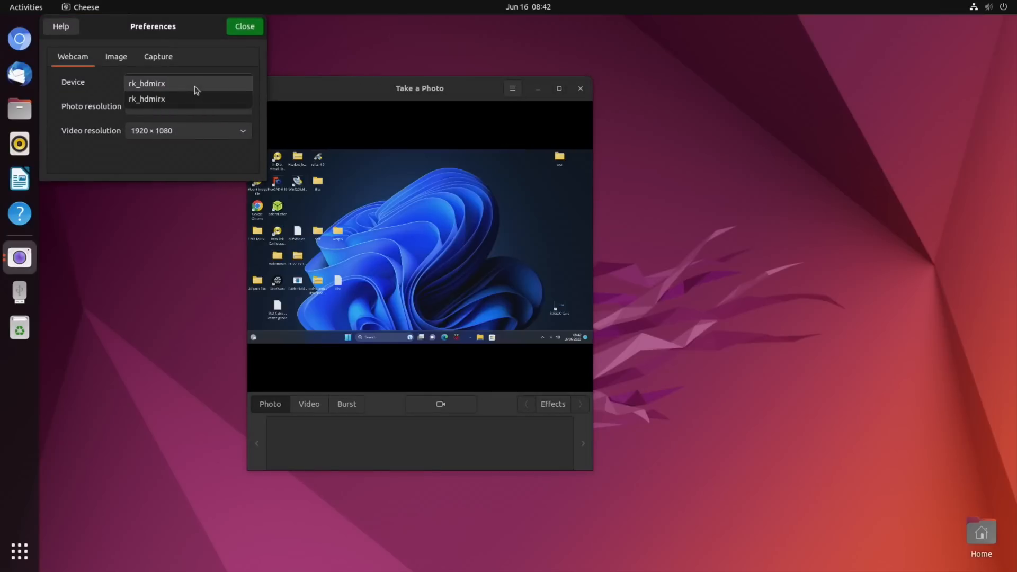
pyautogui.click(146, 99)
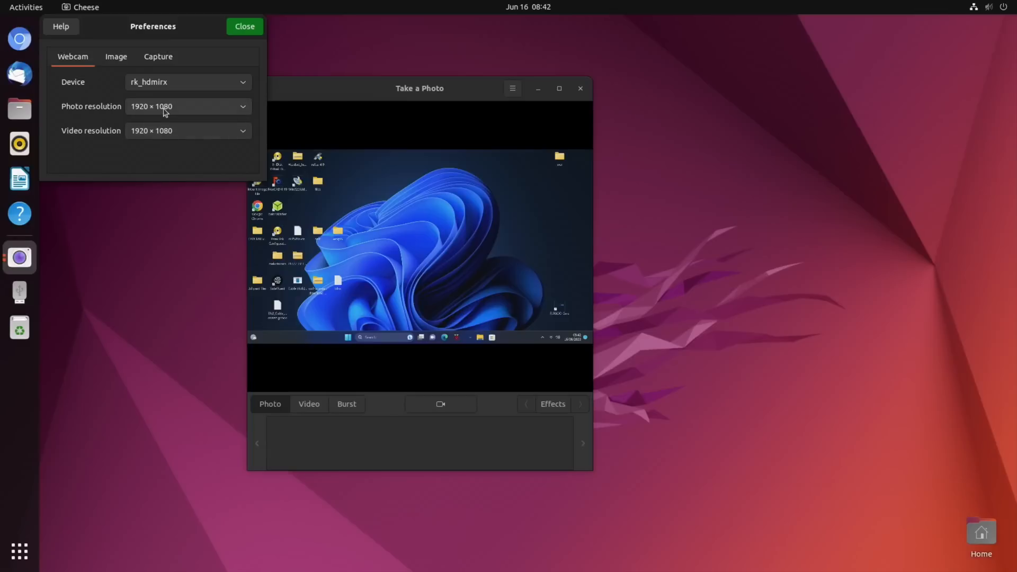
pyautogui.click(244, 26)
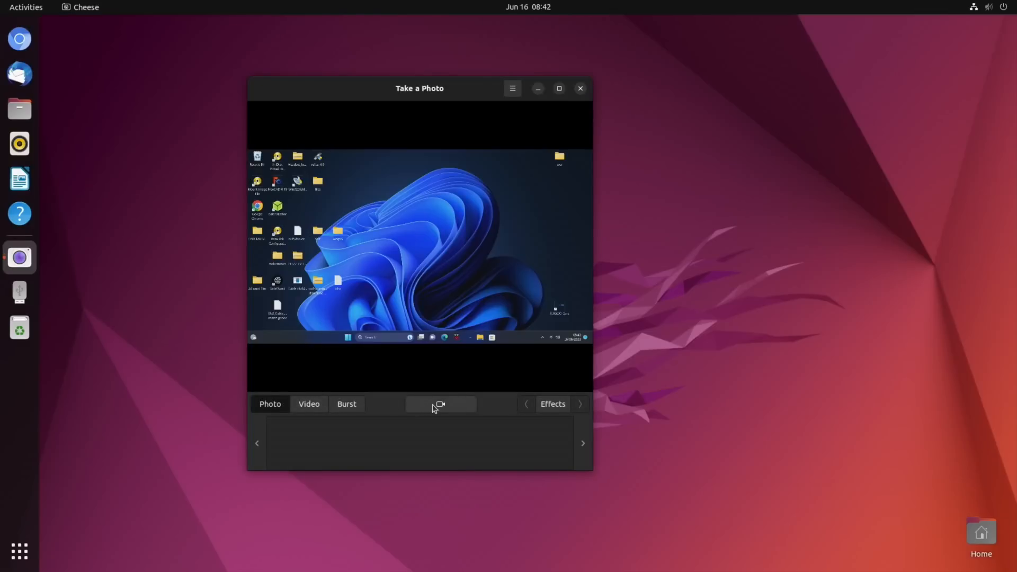
# Capture a photo of the HDMI input, switch Cheese to video mode and start recording.
pyautogui.click(441, 404)
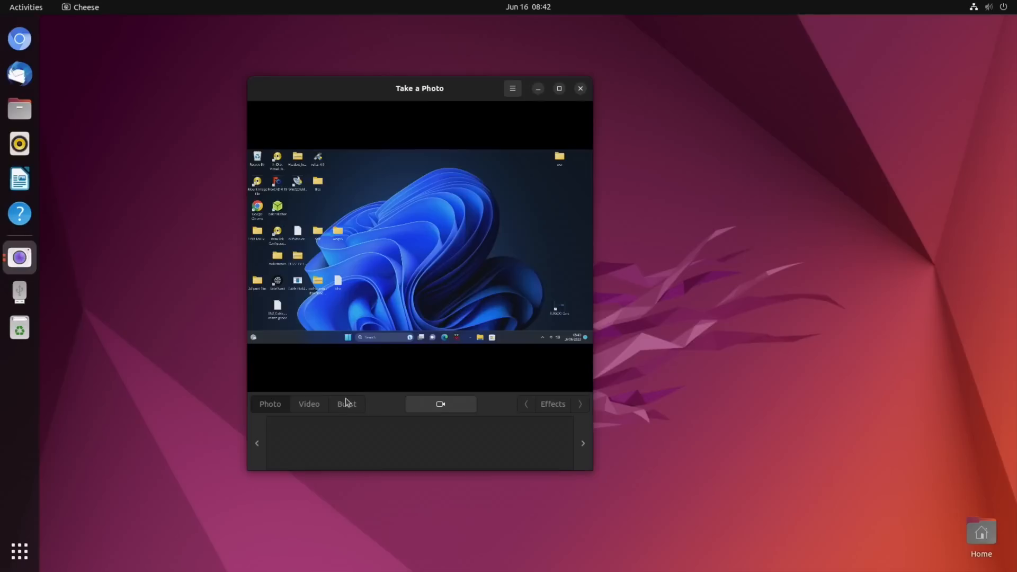
pyautogui.moveTo(317, 407)
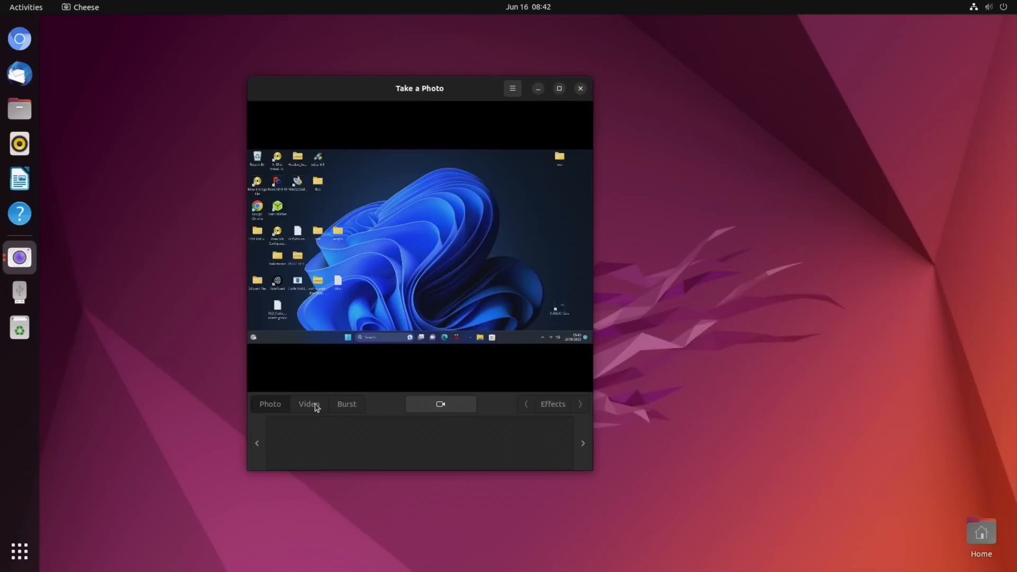
pyautogui.click(579, 88)
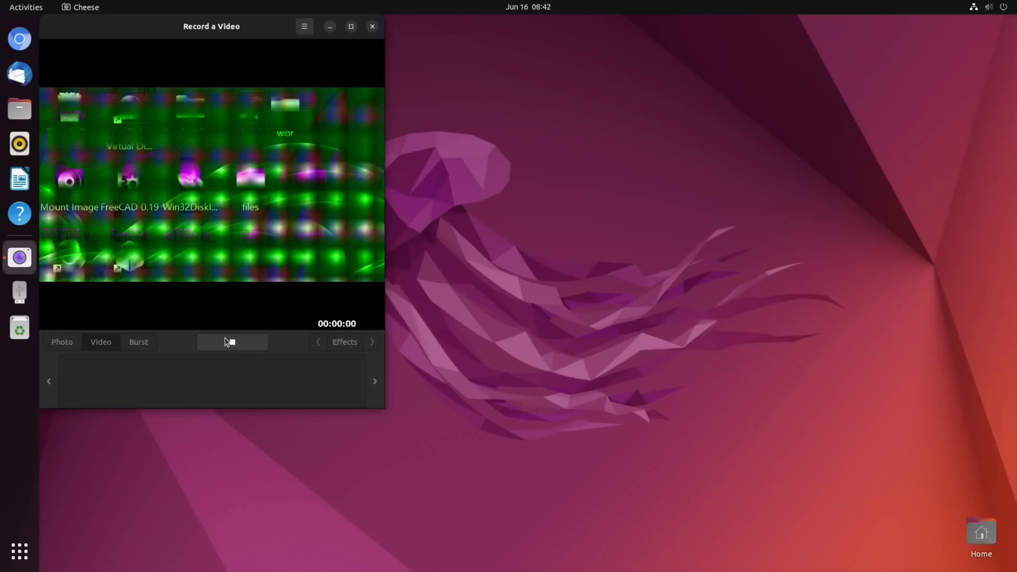
pyautogui.click(232, 342)
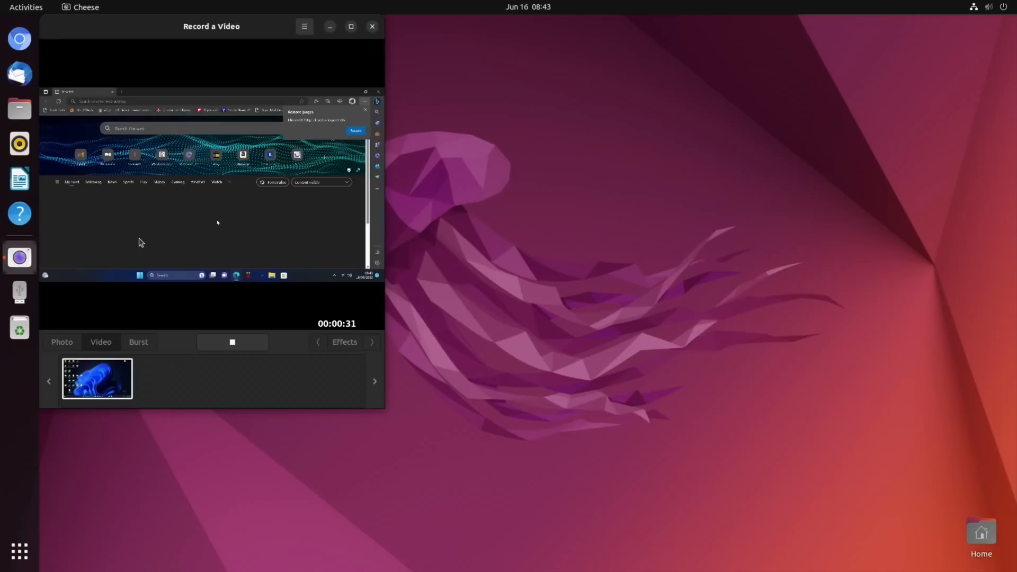
# Stop the recording and open the saved clip from its thumbnail for playback.
pyautogui.click(232, 342)
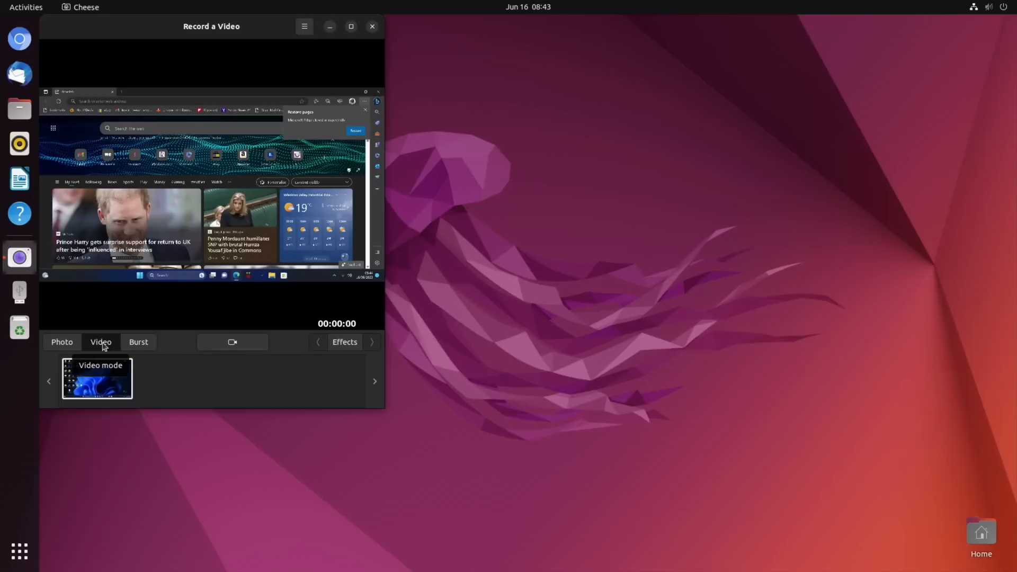
pyautogui.rightClick(96, 378)
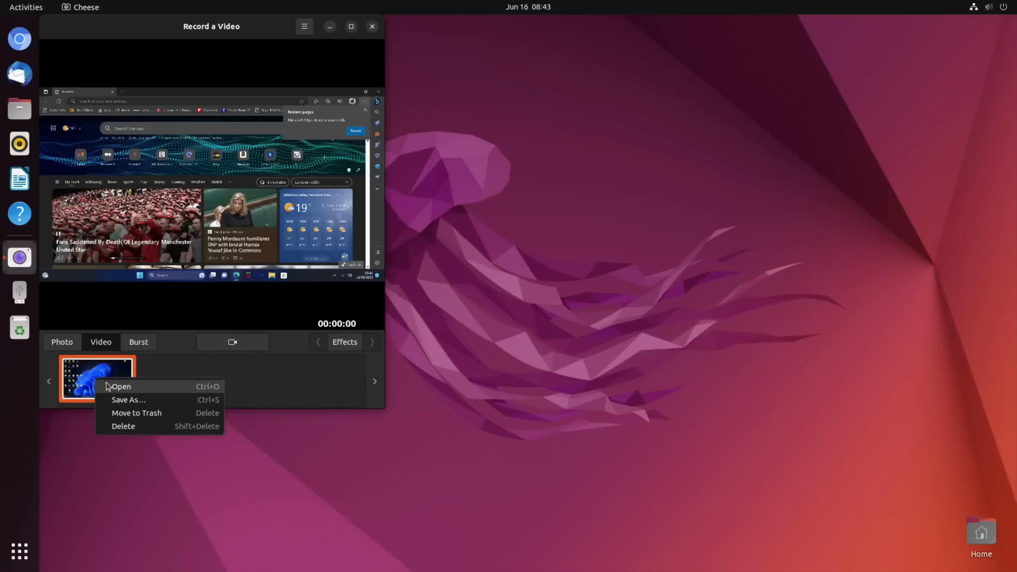
pyautogui.click(119, 386)
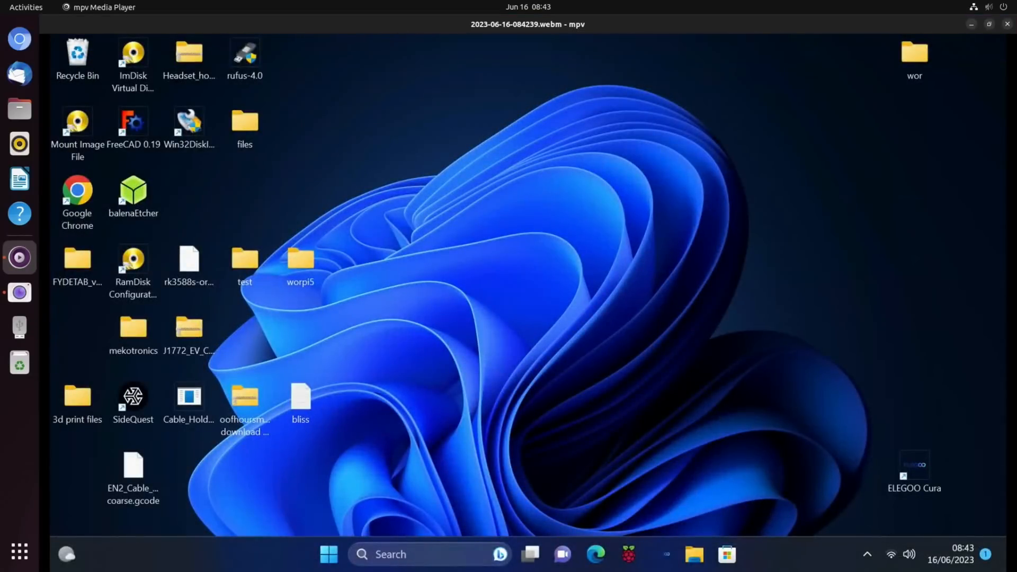
pyautogui.moveTo(435, 383)
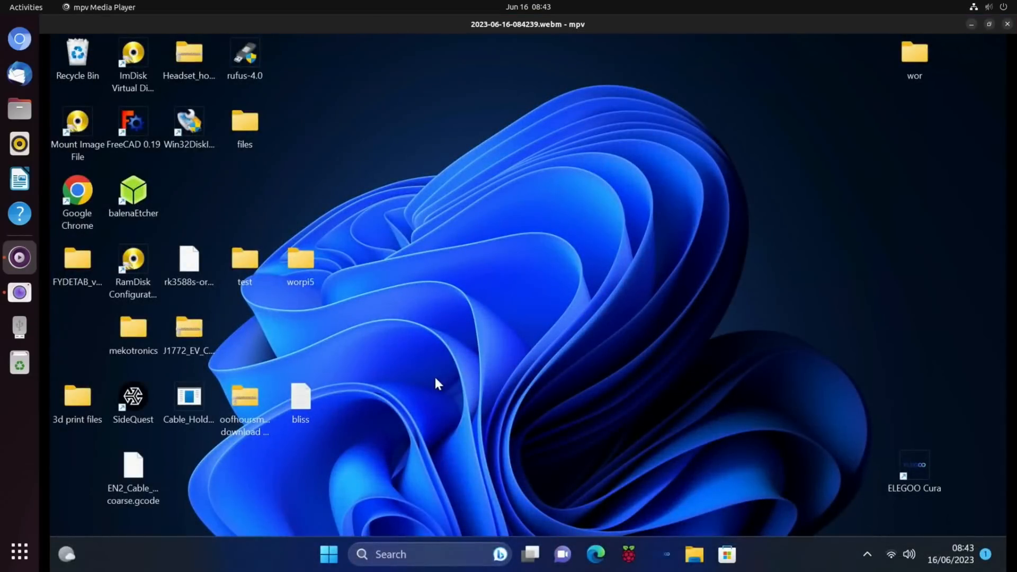
pyautogui.moveTo(414, 455)
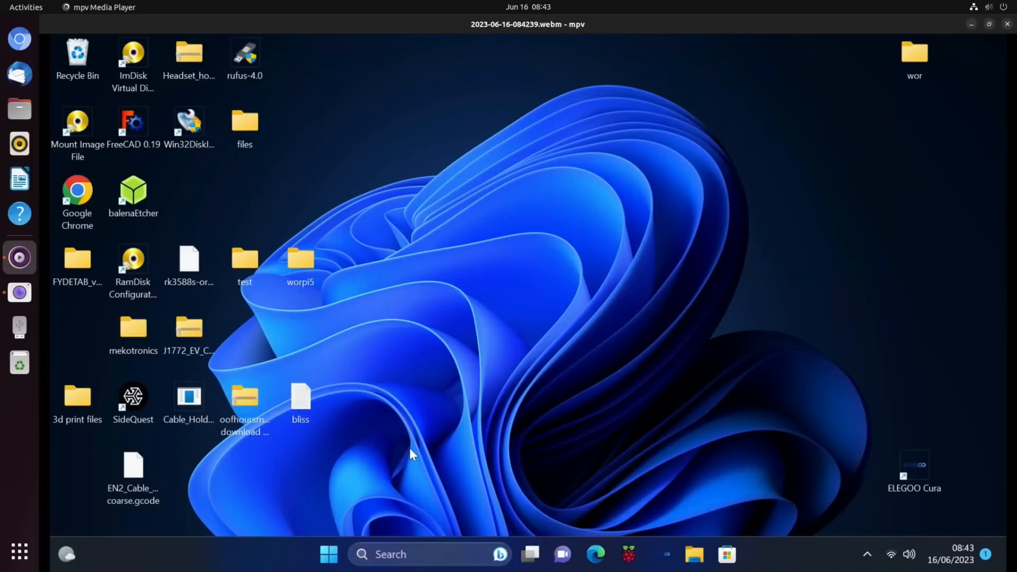
pyautogui.moveTo(409, 138)
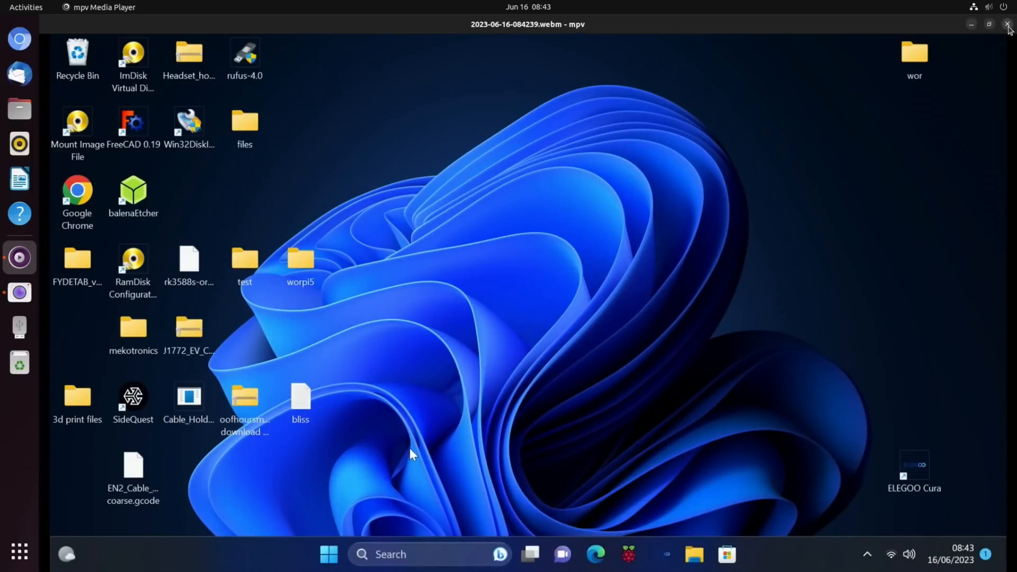
# Close the mpv player and choose a power option from the system menu to end the session.
pyautogui.click(1005, 7)
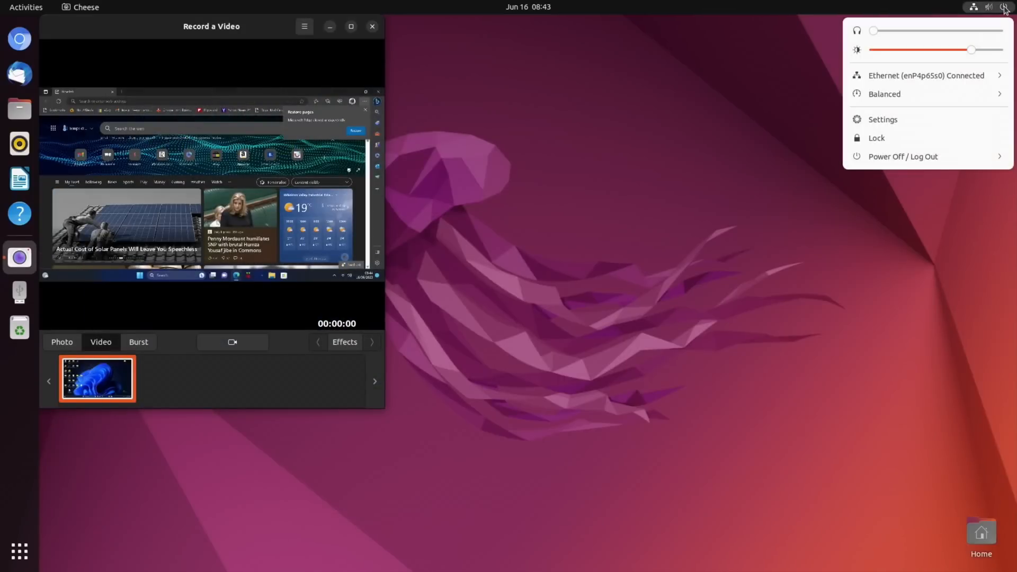
pyautogui.moveTo(901, 152)
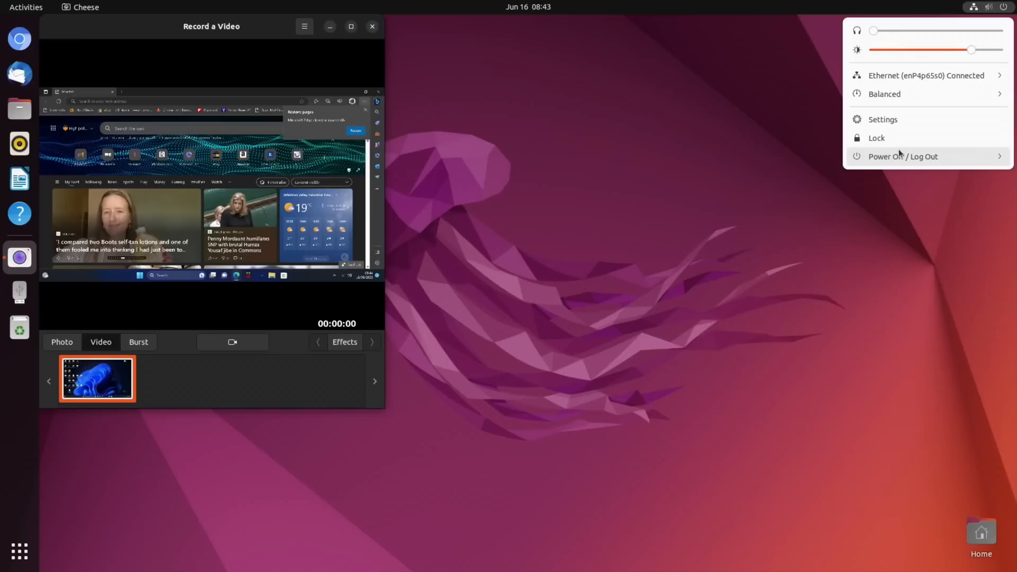
pyautogui.click(903, 156)
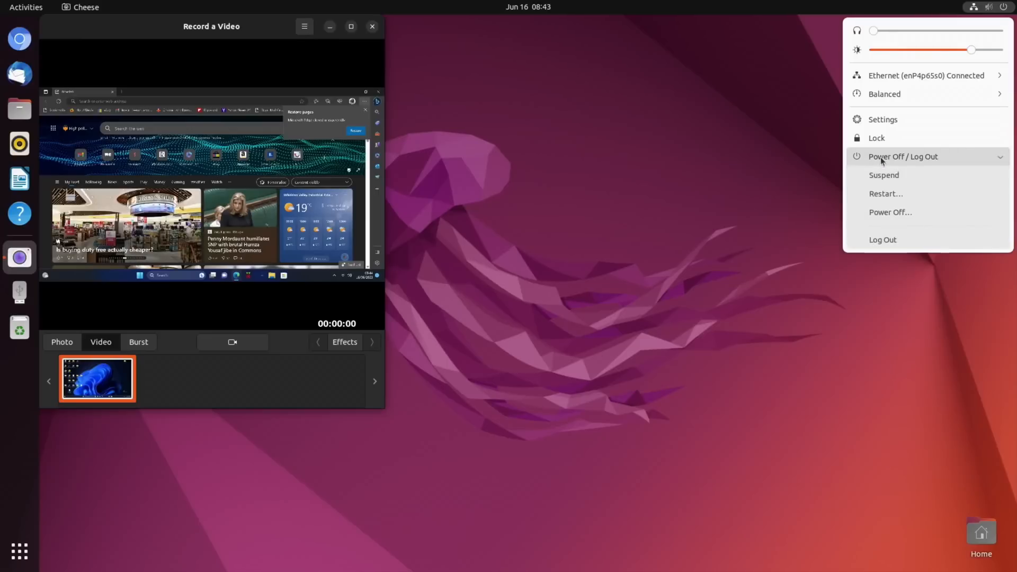
pyautogui.click(890, 212)
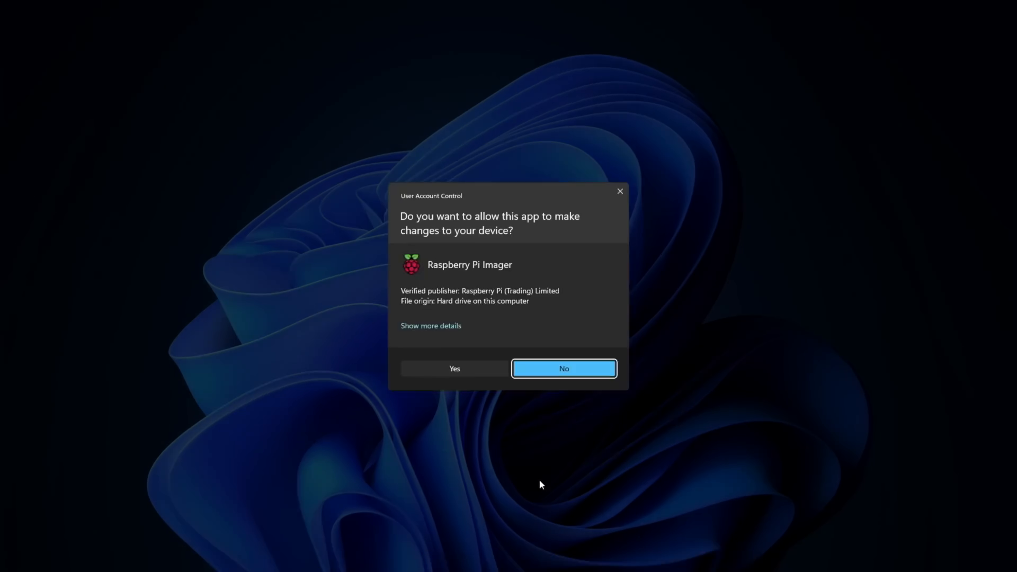
# Allow Raspberry Pi Imager to run and select the Ubuntu 22.04.2 Orange Pi 5 image from E:\orange pi5\pi5 as a custom OS.
pyautogui.click(454, 369)
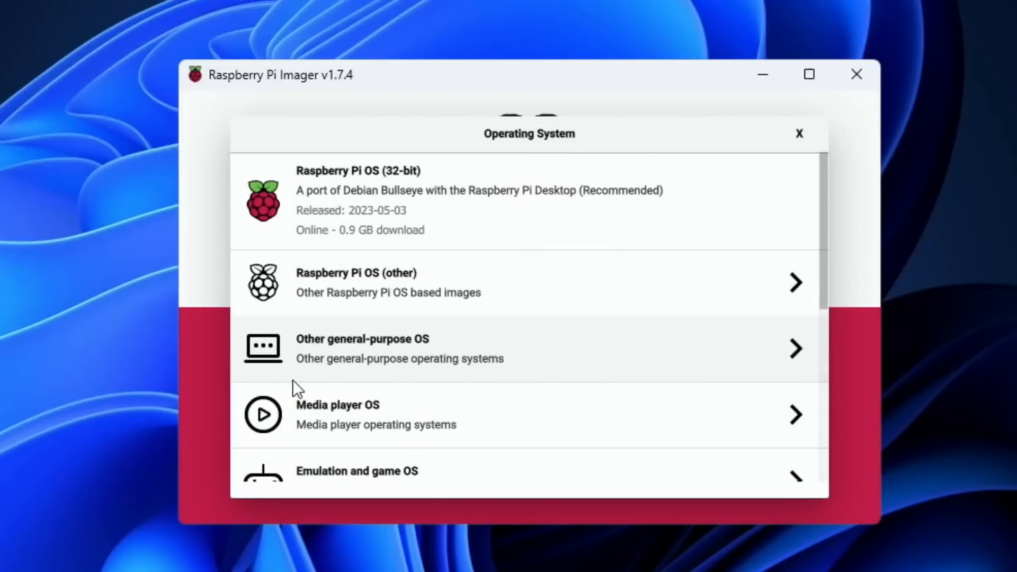
pyautogui.scroll(-3)
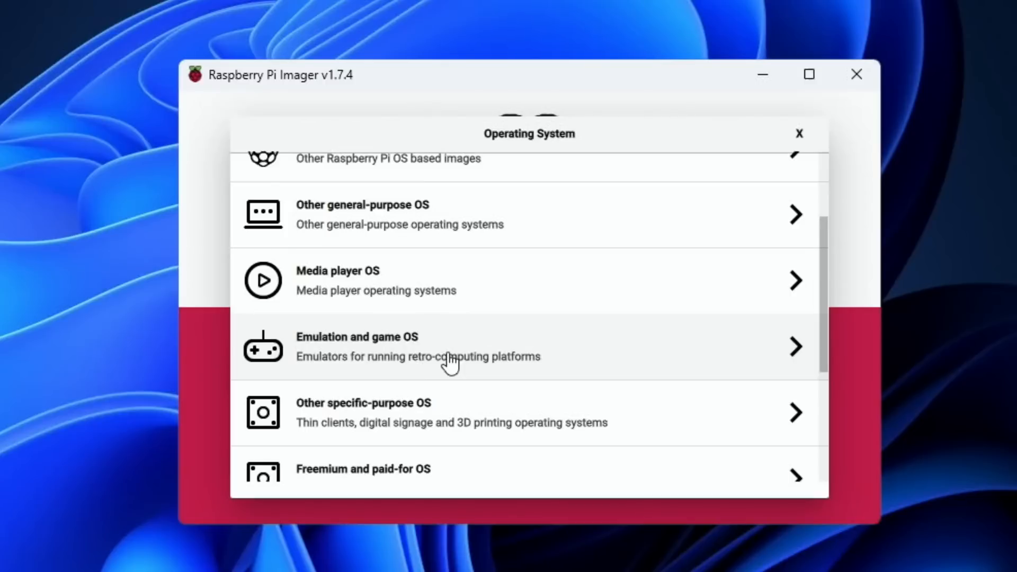
pyautogui.click(326, 447)
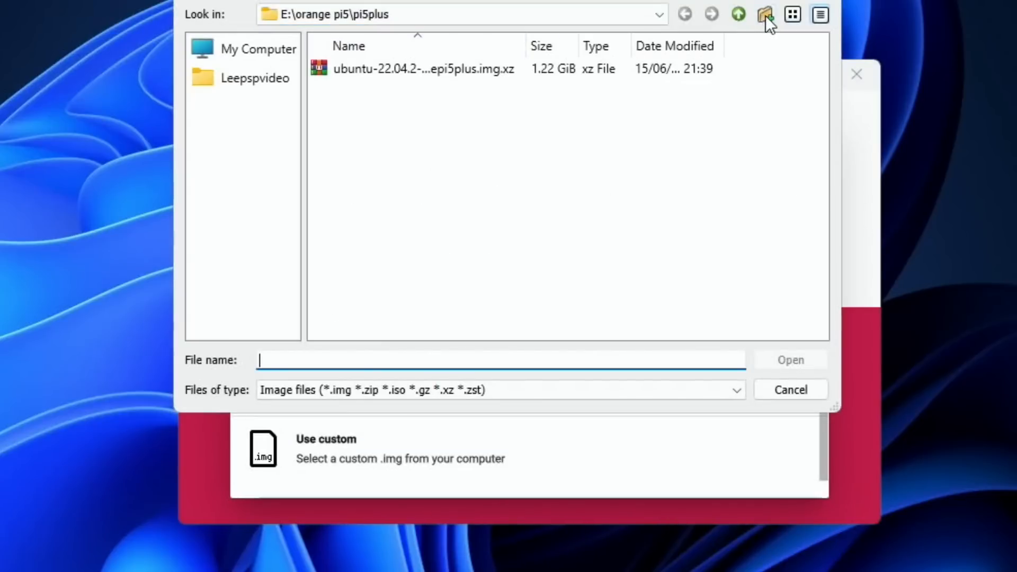
pyautogui.click(737, 14)
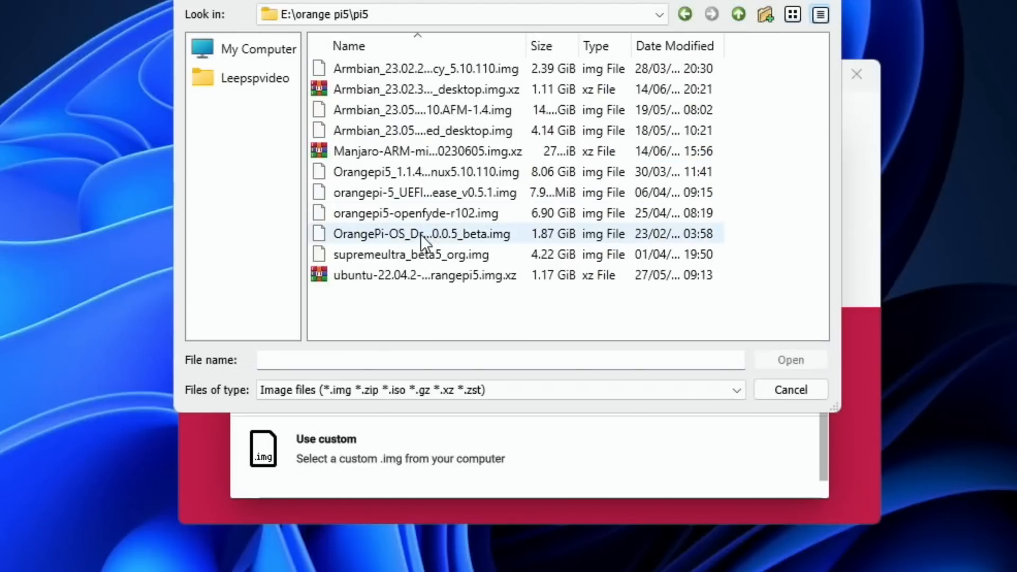
pyautogui.click(423, 274)
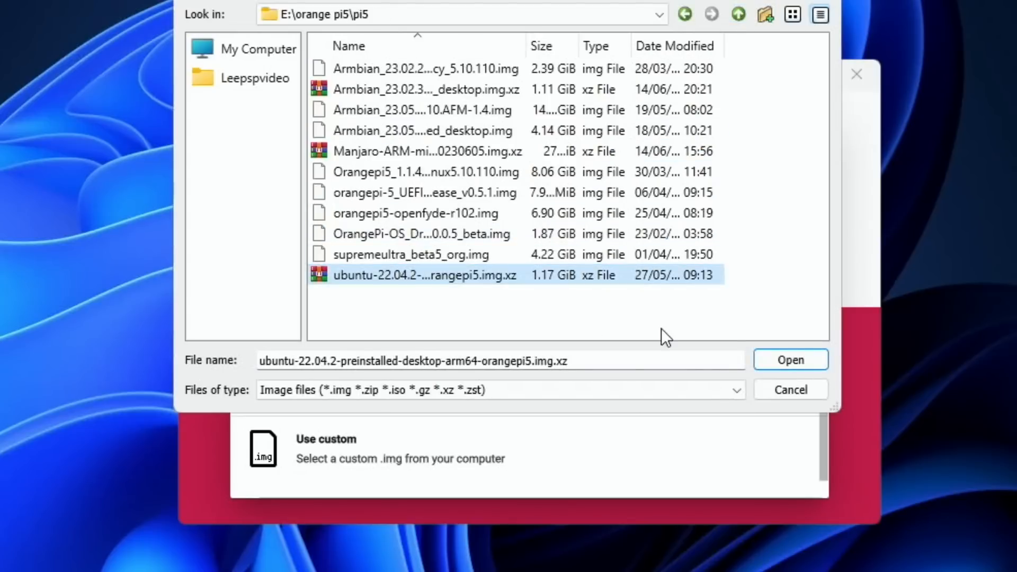
pyautogui.click(790, 359)
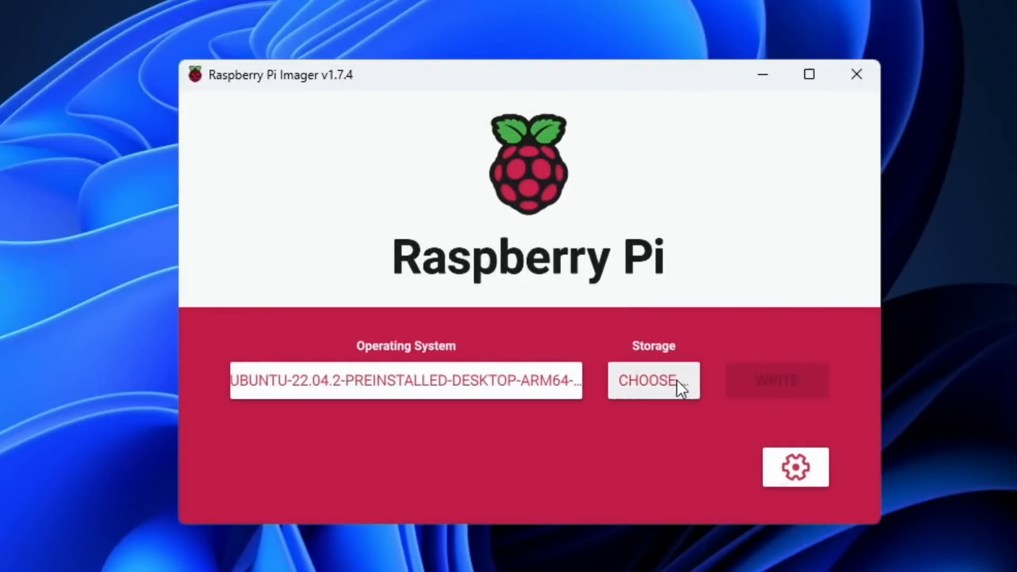
# Choose the Realtek USB drive as the target storage.
pyautogui.click(653, 381)
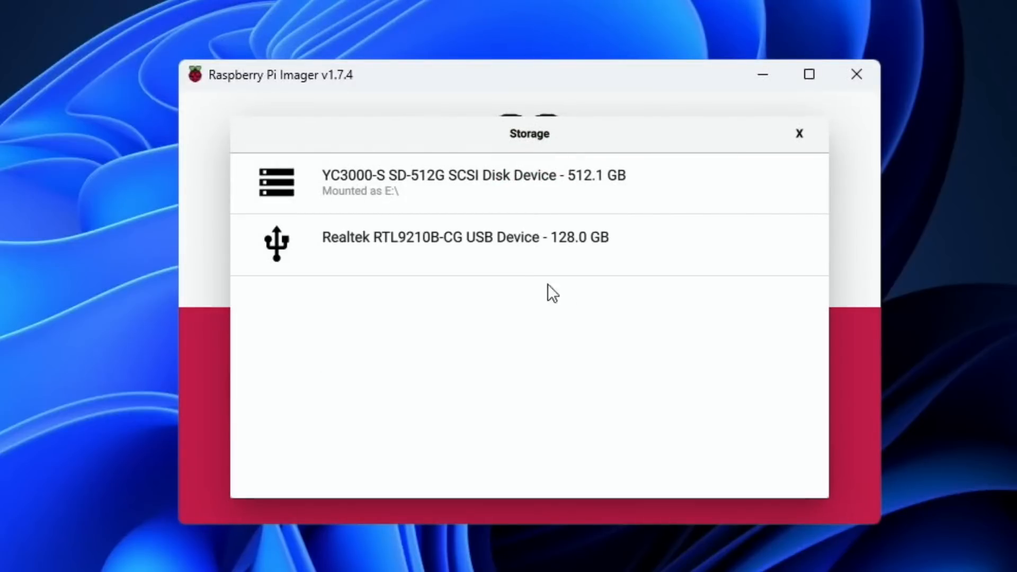
pyautogui.click(464, 236)
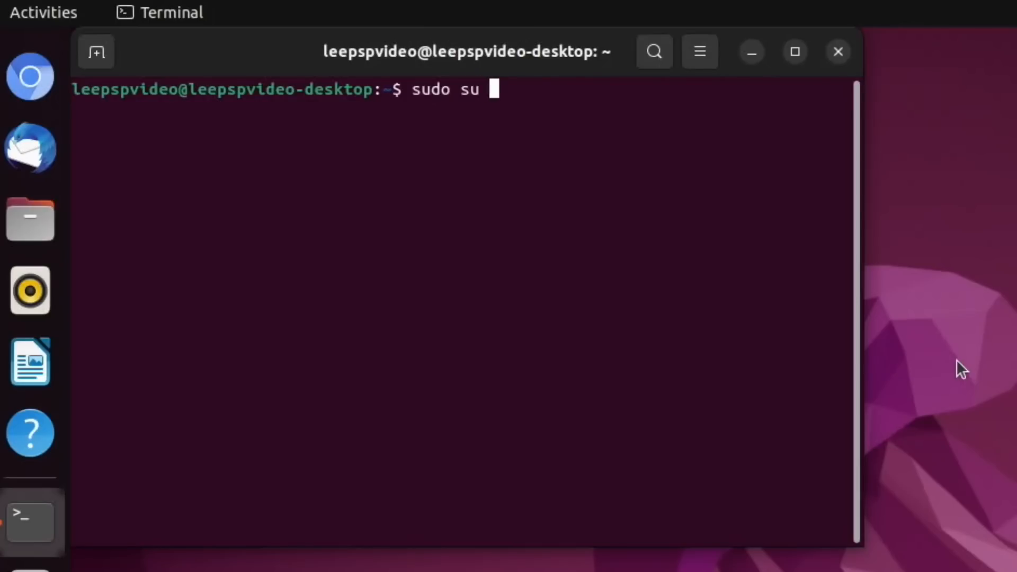
# Paste the sdtest.sh benchmark command, enlarge the terminal for the output and copy the Run 2 results.
pyautogui.rightClick(560, 138)
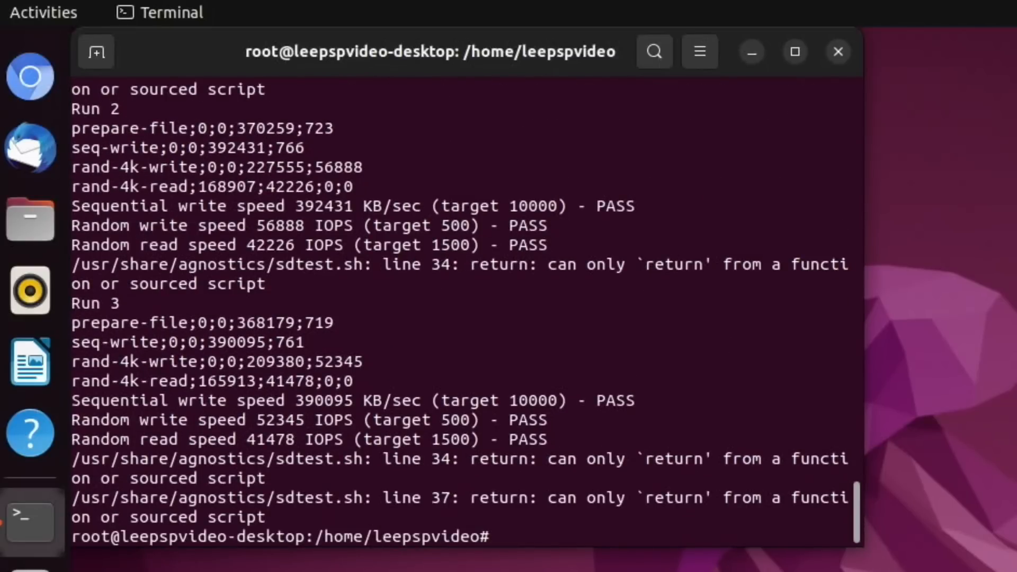
pyautogui.click(793, 51)
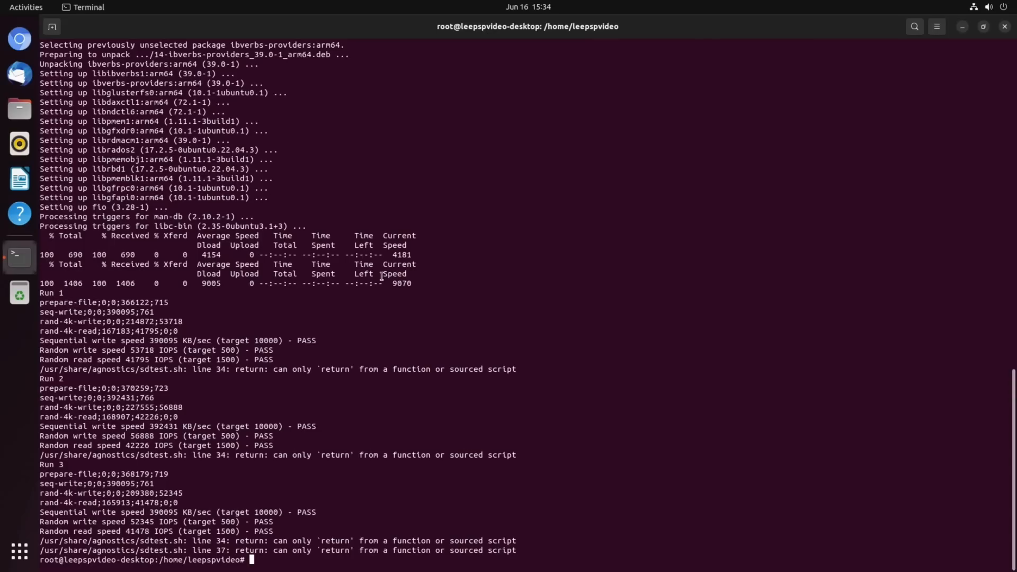
pyautogui.moveTo(215, 479)
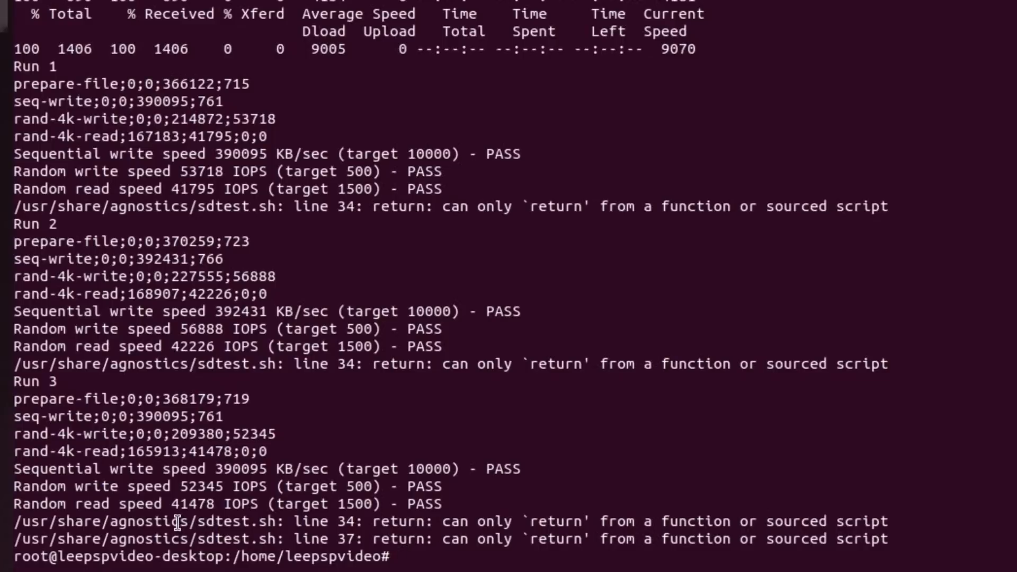
pyautogui.moveTo(156, 368)
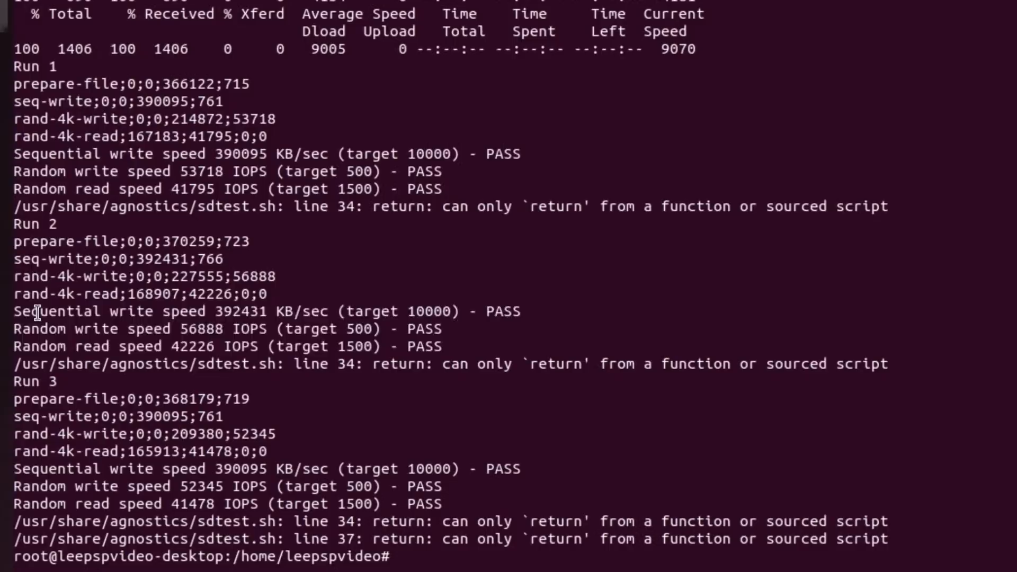
pyautogui.rightClick(32, 318)
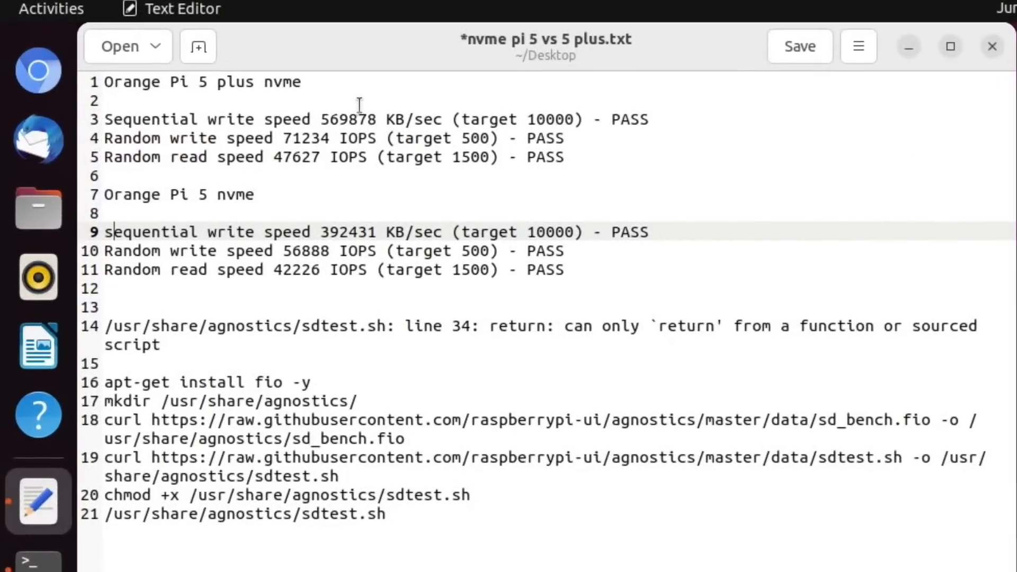
pyautogui.moveTo(382, 98)
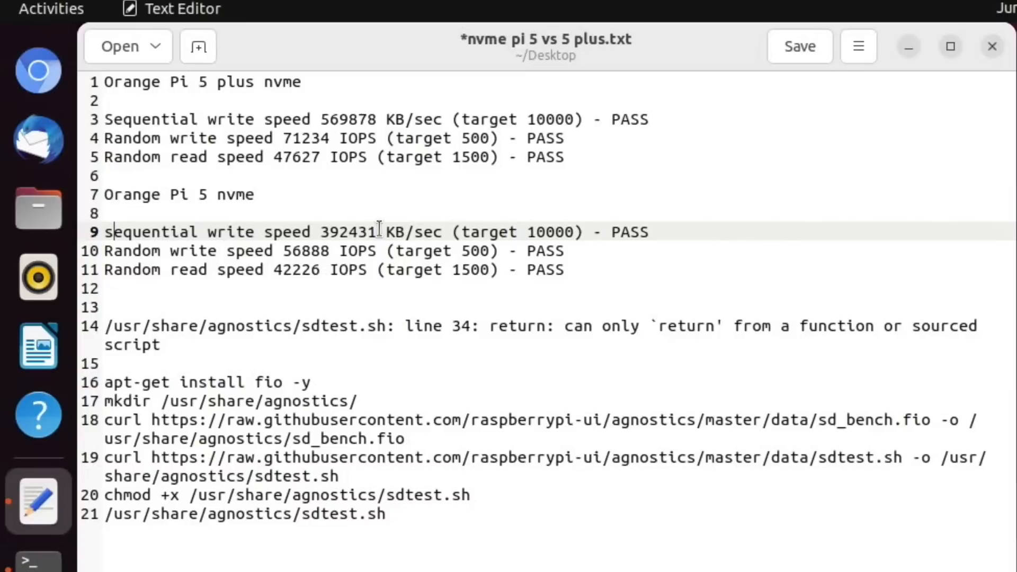
pyautogui.moveTo(344, 263)
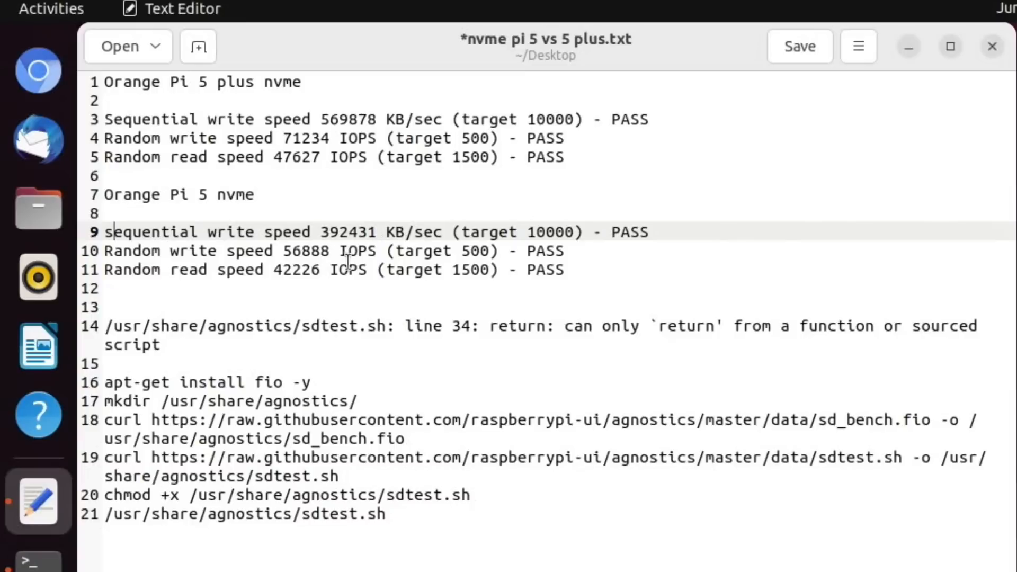
pyautogui.moveTo(360, 266)
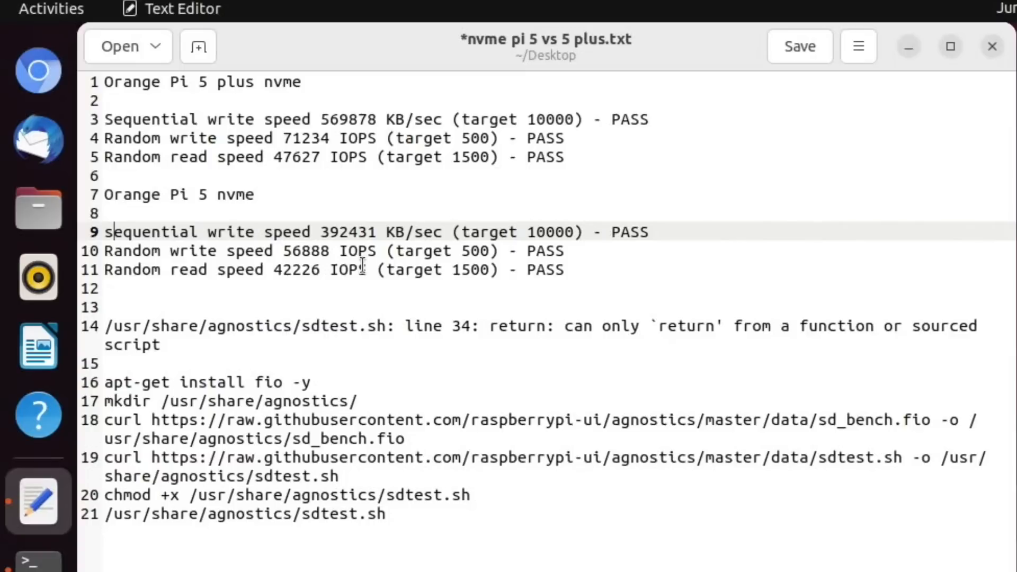
pyautogui.moveTo(297, 291)
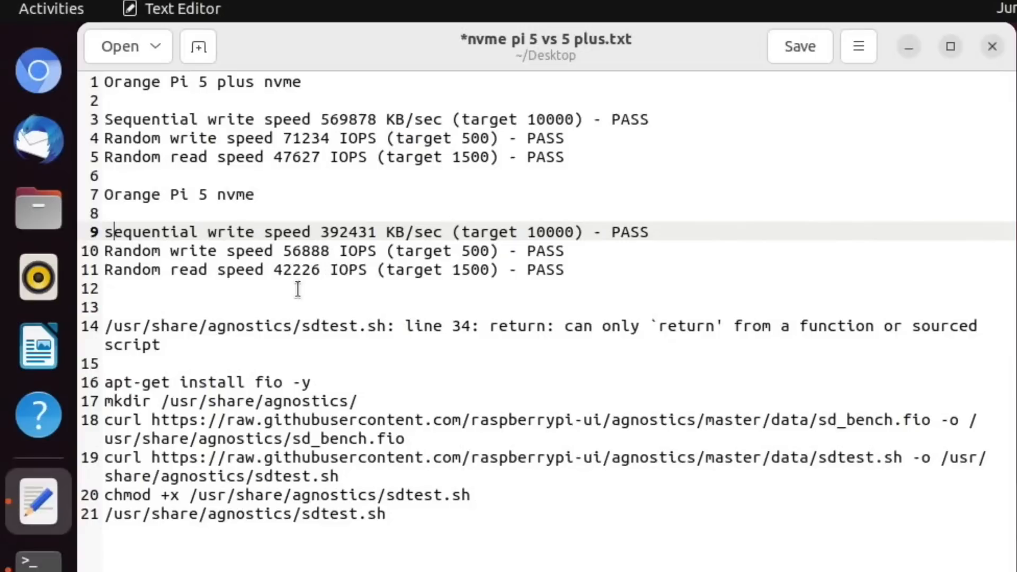
pyautogui.moveTo(284, 251)
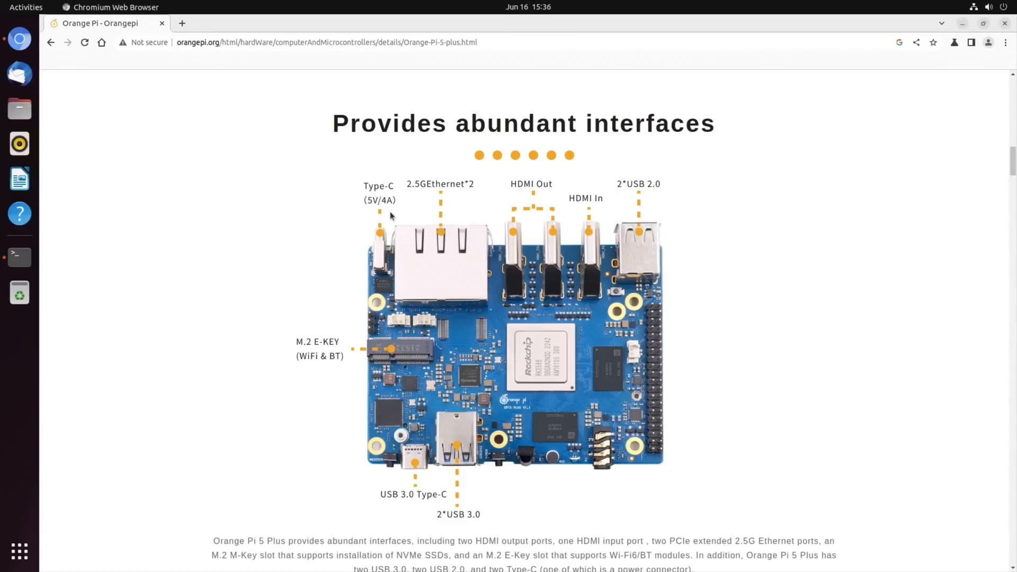
pyautogui.moveTo(437, 209)
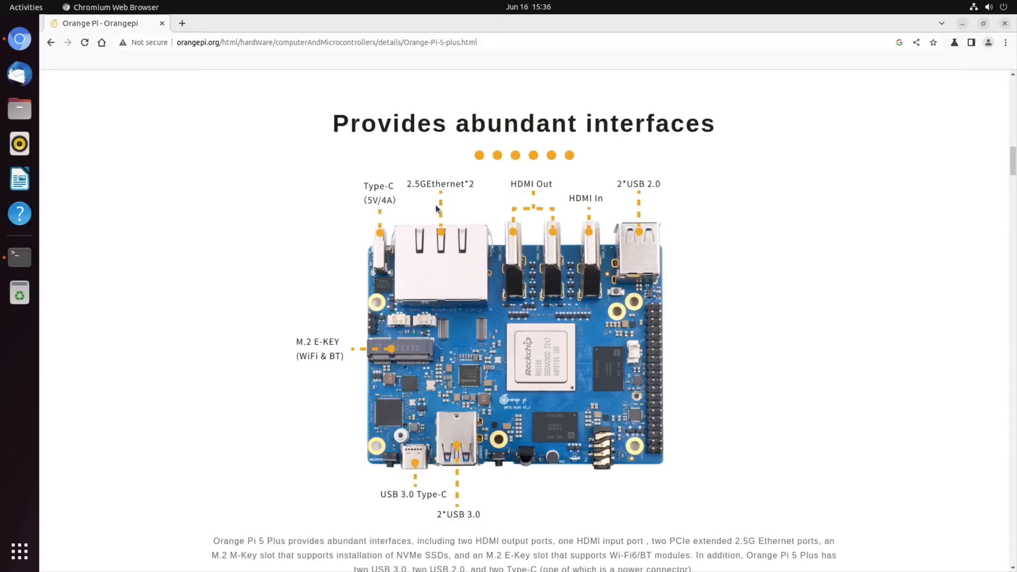
pyautogui.moveTo(559, 243)
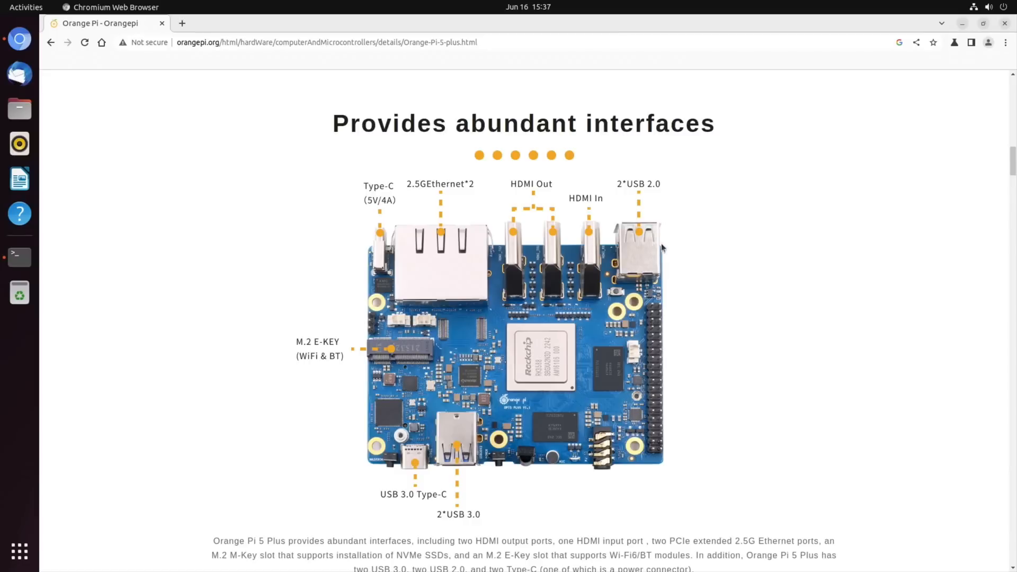
pyautogui.moveTo(666, 250)
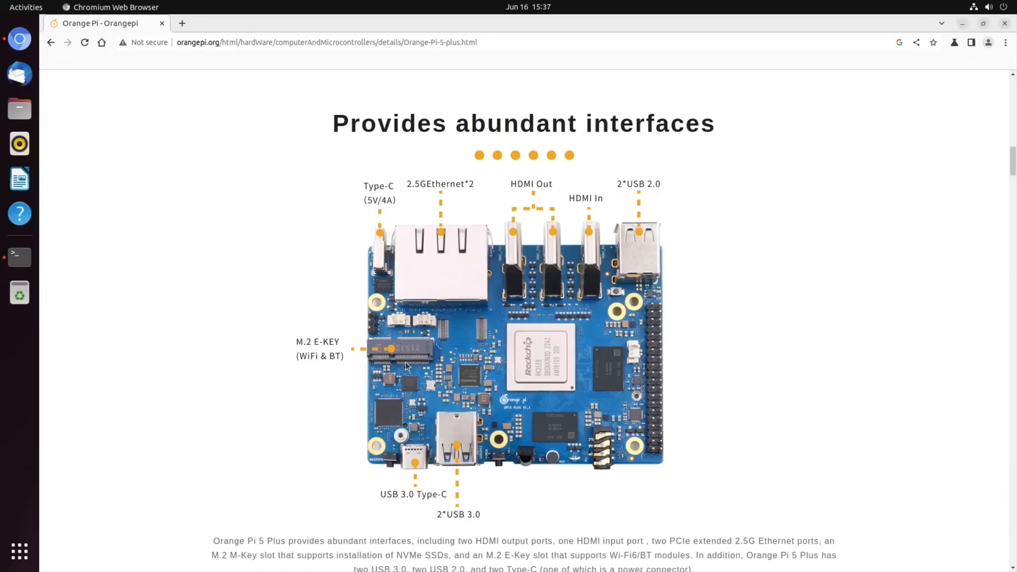
pyautogui.moveTo(415, 467)
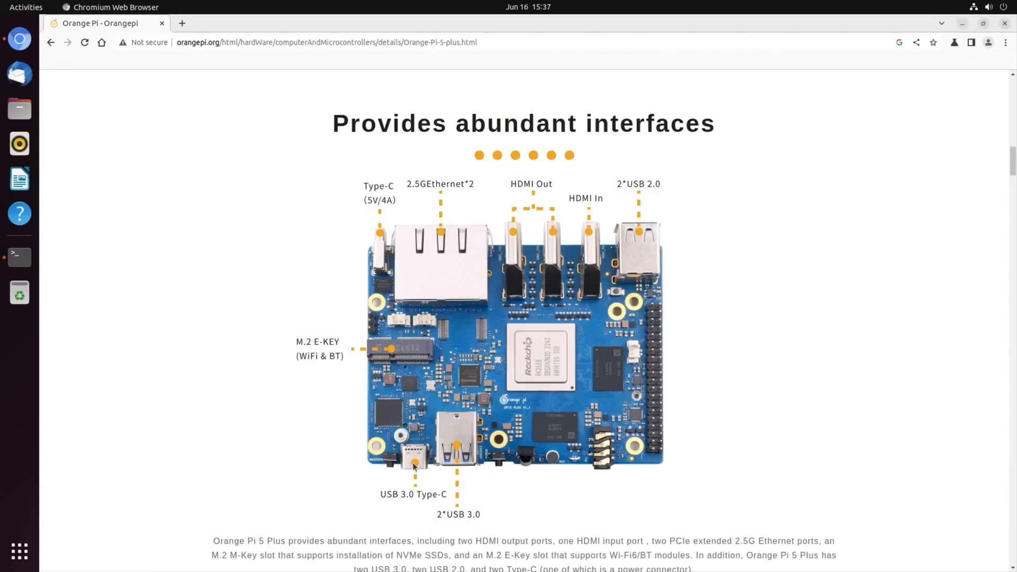
pyautogui.moveTo(464, 470)
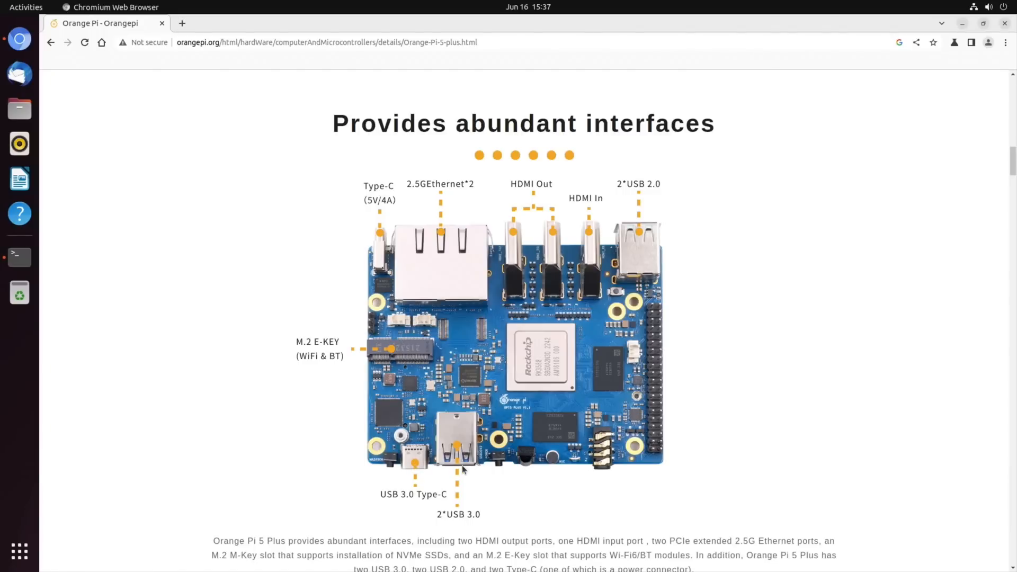
# Scroll the Orange Pi 5 Plus product page down to the 'Provides abundant interfaces' diagram.
pyautogui.scroll(-3)
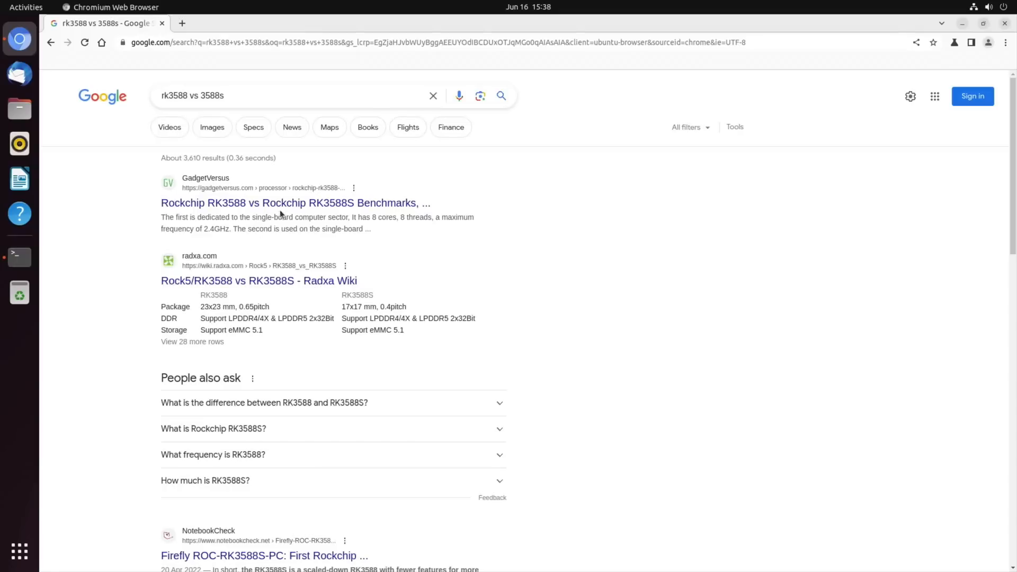
# Load the GadgetVersus RK3588 vs RK3588S comparison and accept the data consent popup.
pyautogui.click(294, 203)
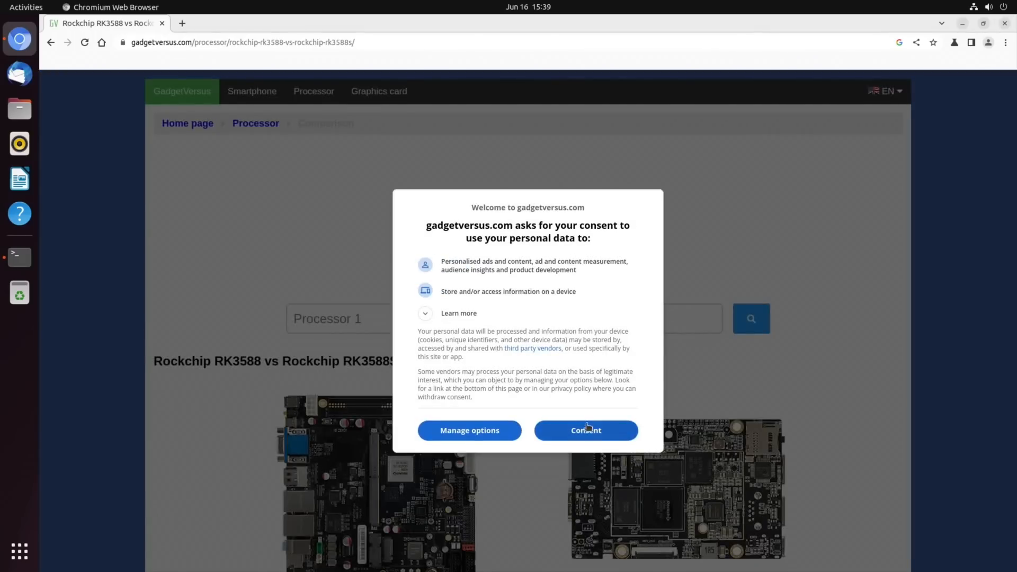
pyautogui.click(585, 430)
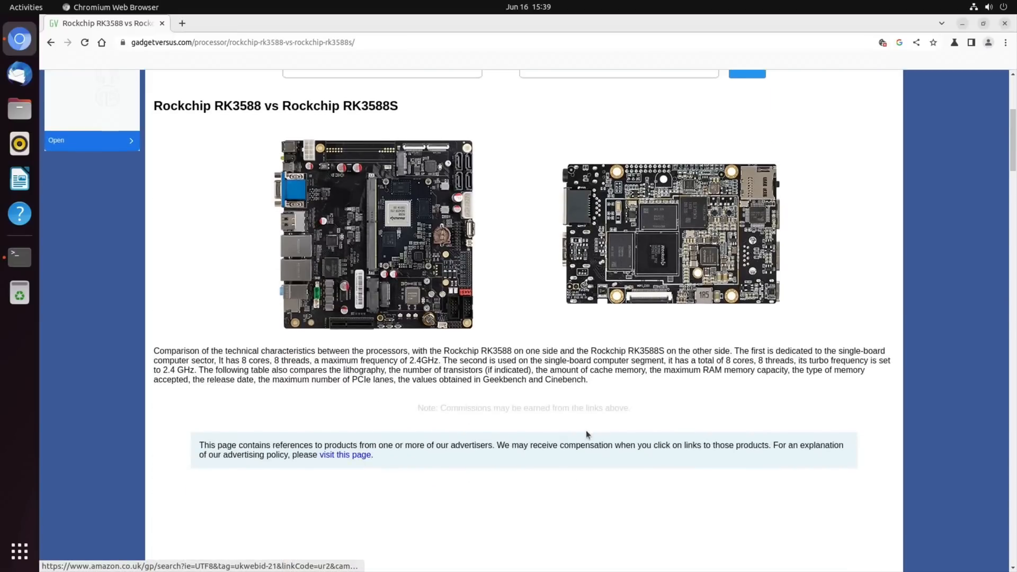
# Scroll through the RK3588 vs RK3588S specification and benchmark table.
pyautogui.scroll(-3)
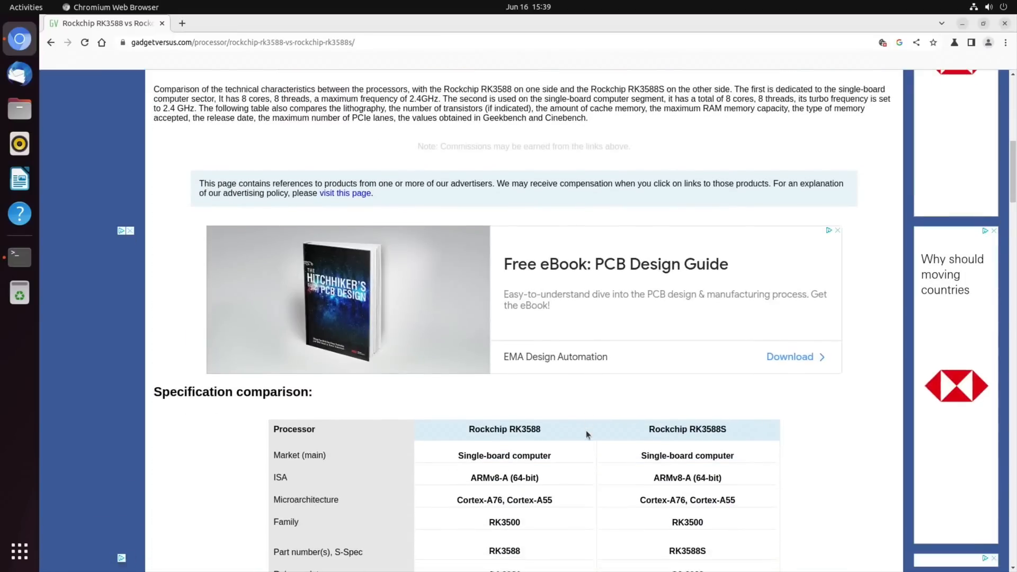
pyautogui.scroll(-3)
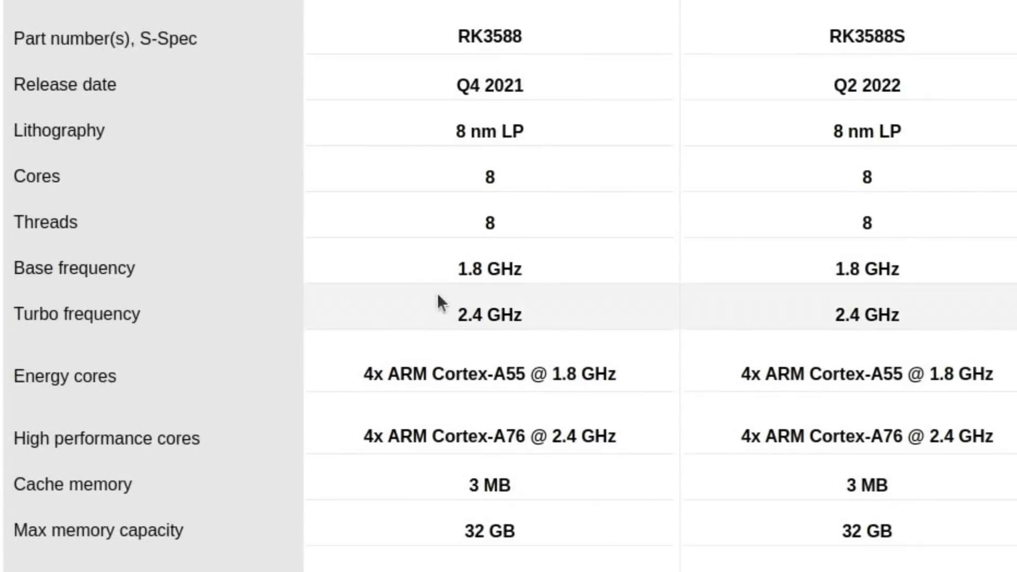
pyautogui.scroll(-3)
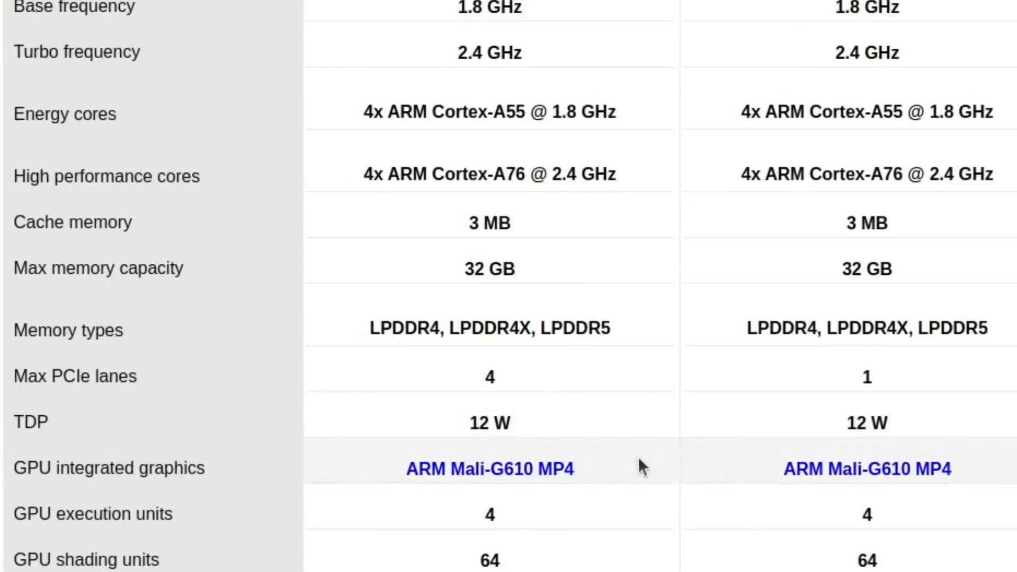
pyautogui.moveTo(660, 543)
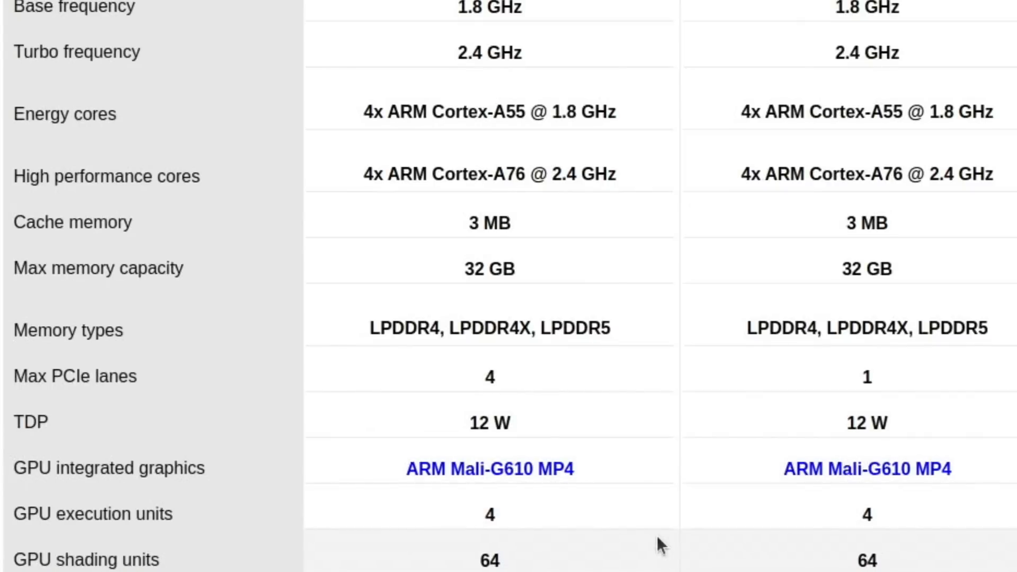
pyautogui.scroll(-3)
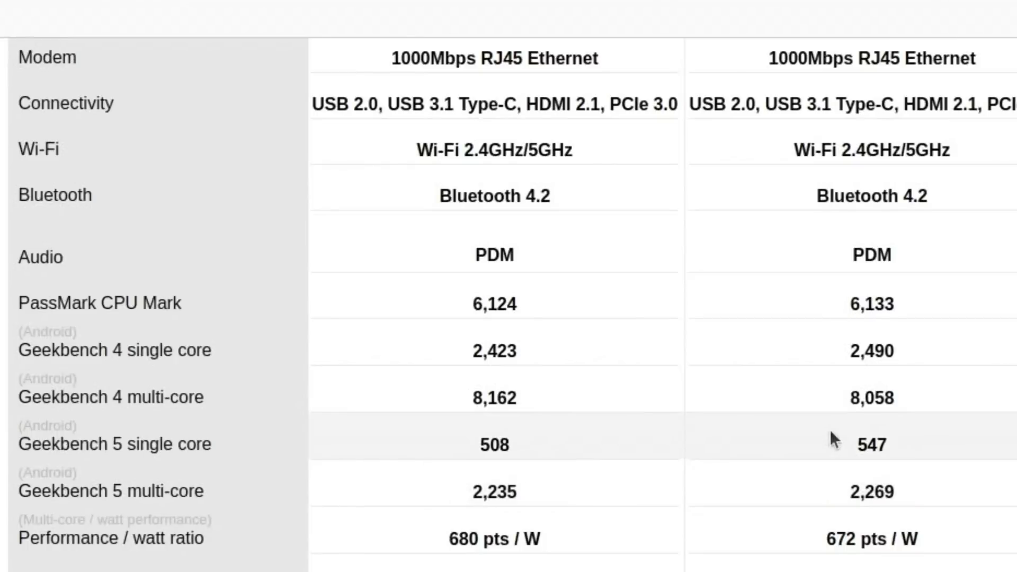
pyautogui.scroll(3)
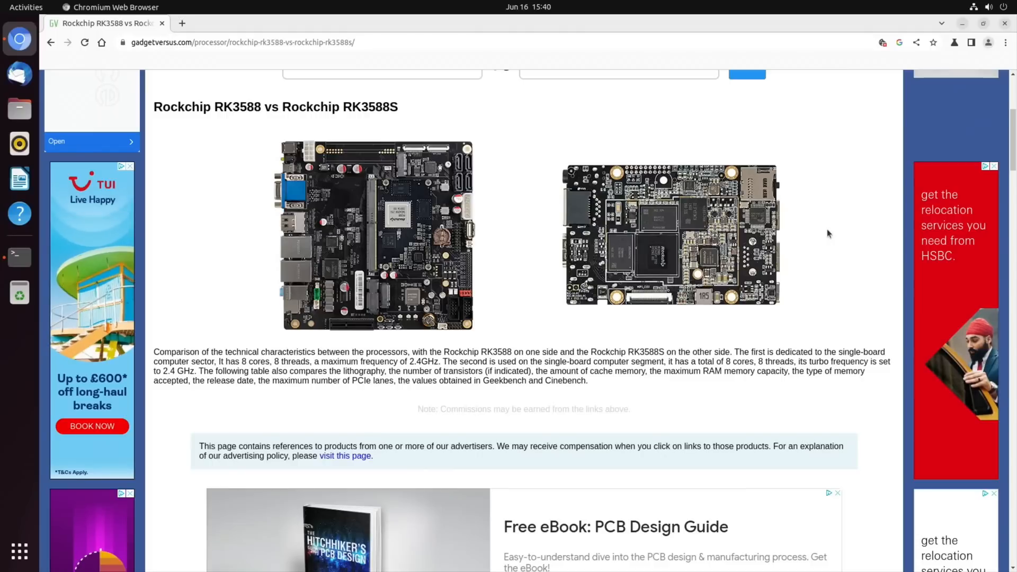